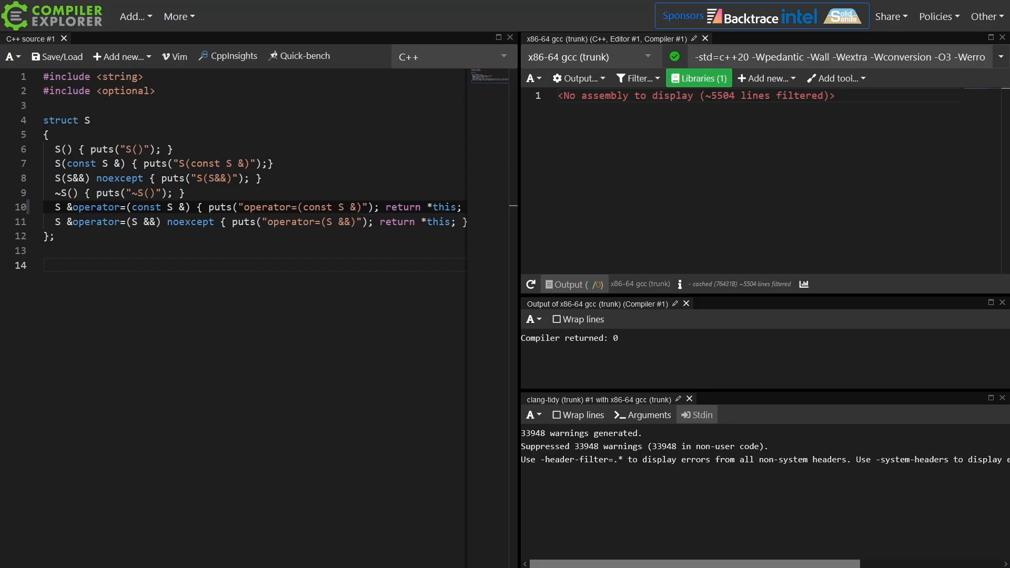
# Start typing std::string make_value() { return "H on the empty line after struct S
pyautogui.click(69, 266)
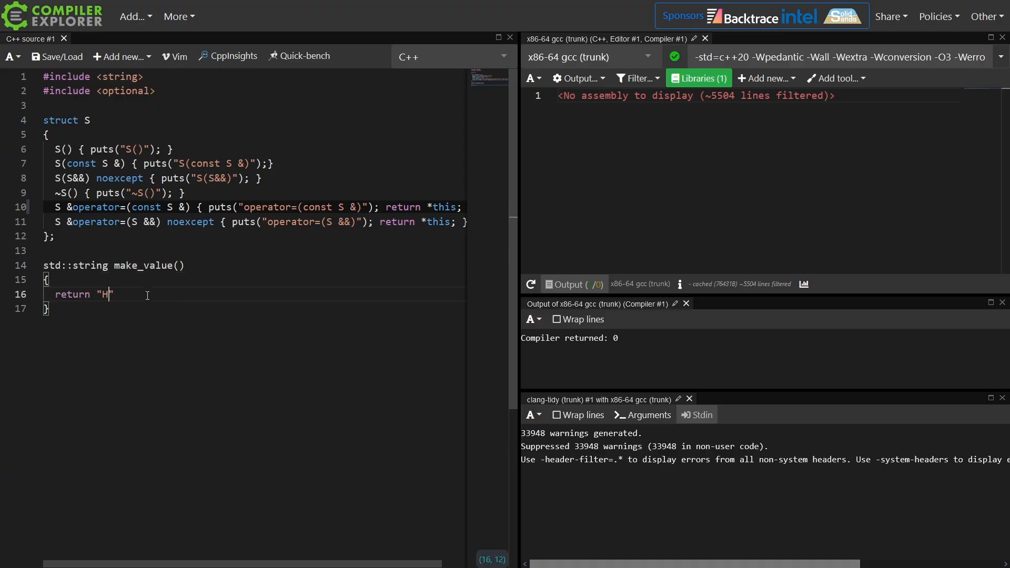
# Return "Hello Long String" and write main with std::string s; s = make_value();
pyautogui.write('ello Long String')
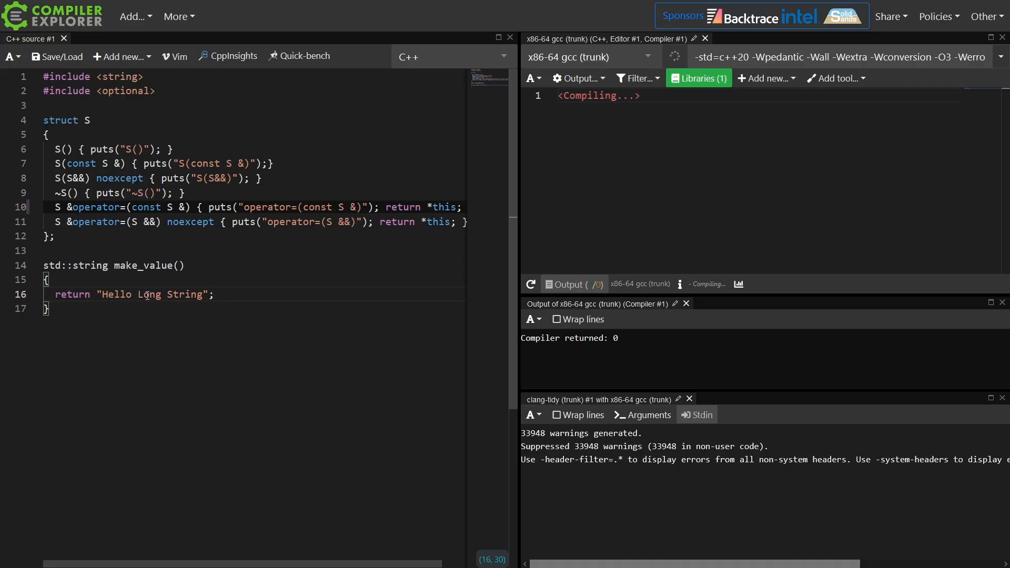
pyautogui.click(48, 309)
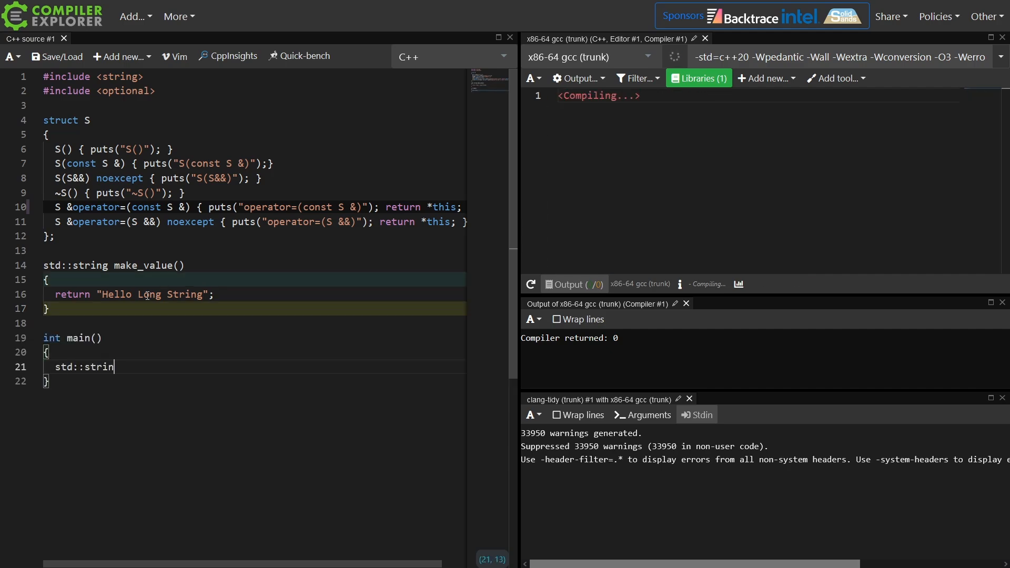
pyautogui.write('g s;')
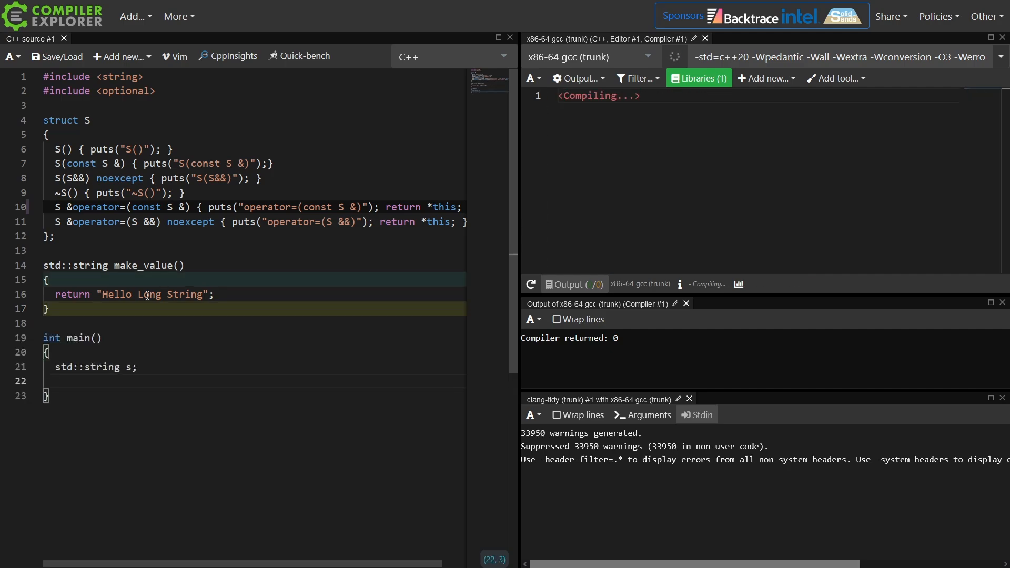
pyautogui.write('s')
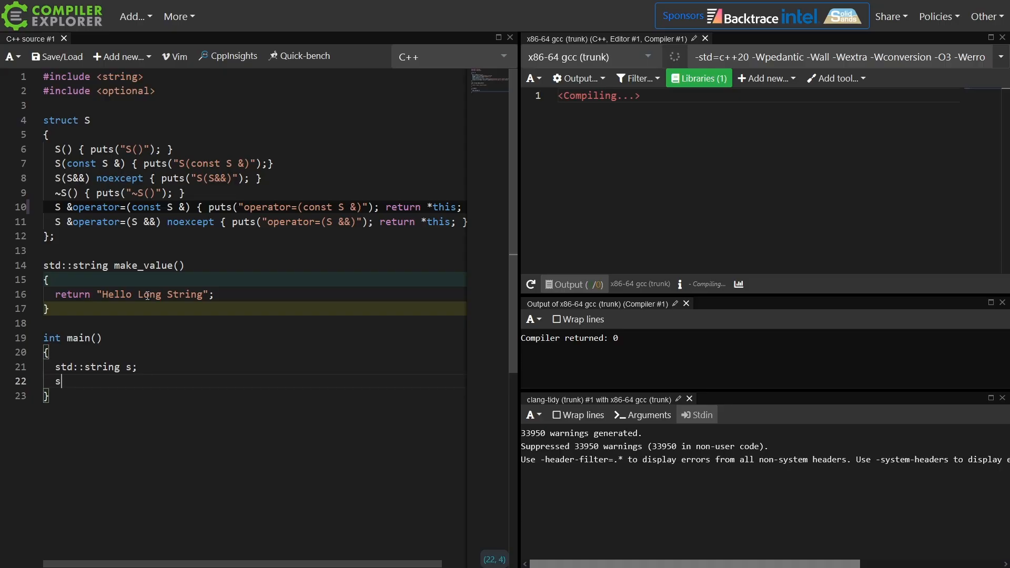
pyautogui.write('= make_value()')
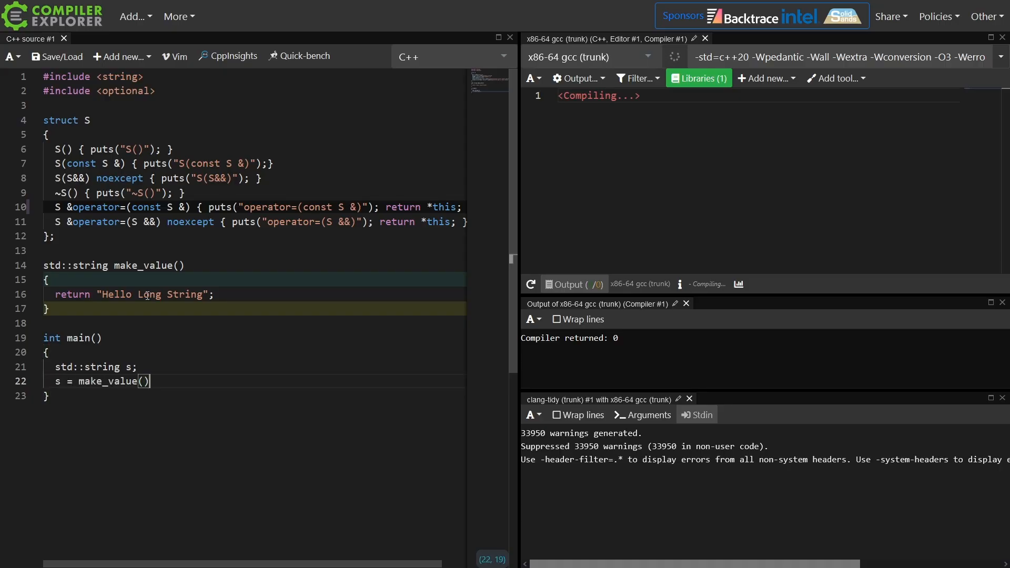
pyautogui.write(';')
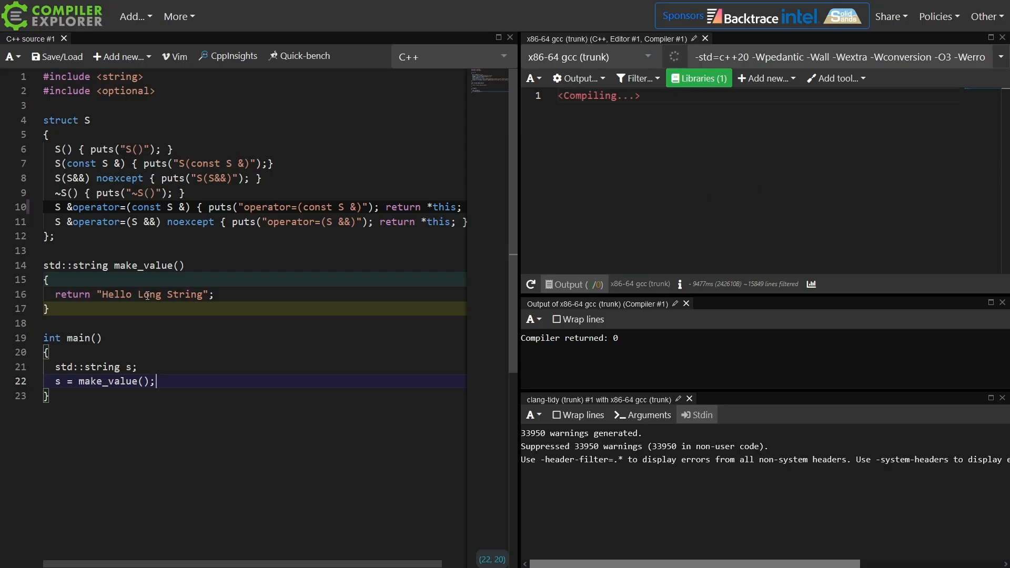
pyautogui.moveTo(688, 161)
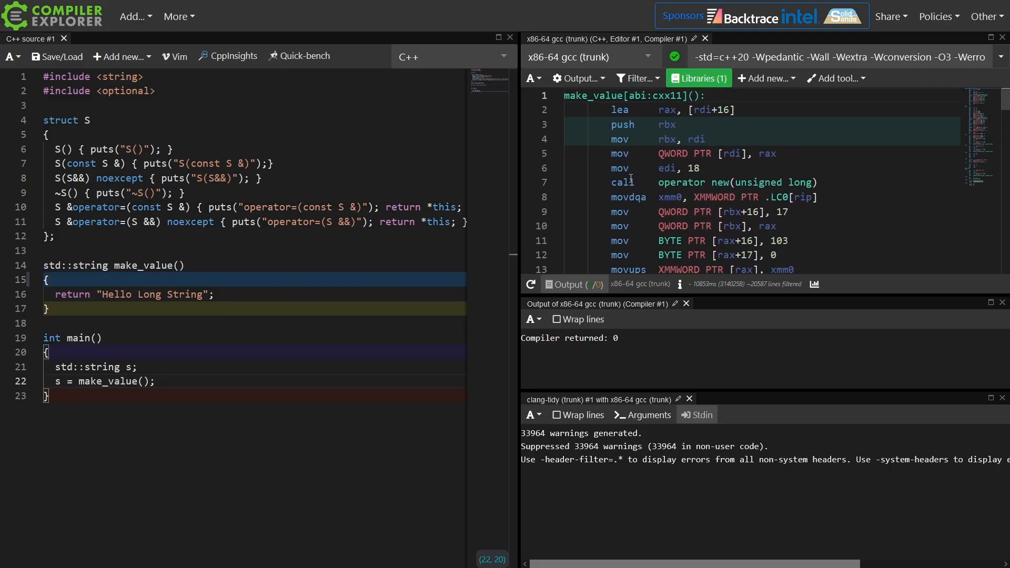
# Prefix make_value with inline, then scroll through the recompiled main assembly
pyautogui.scroll(-3)
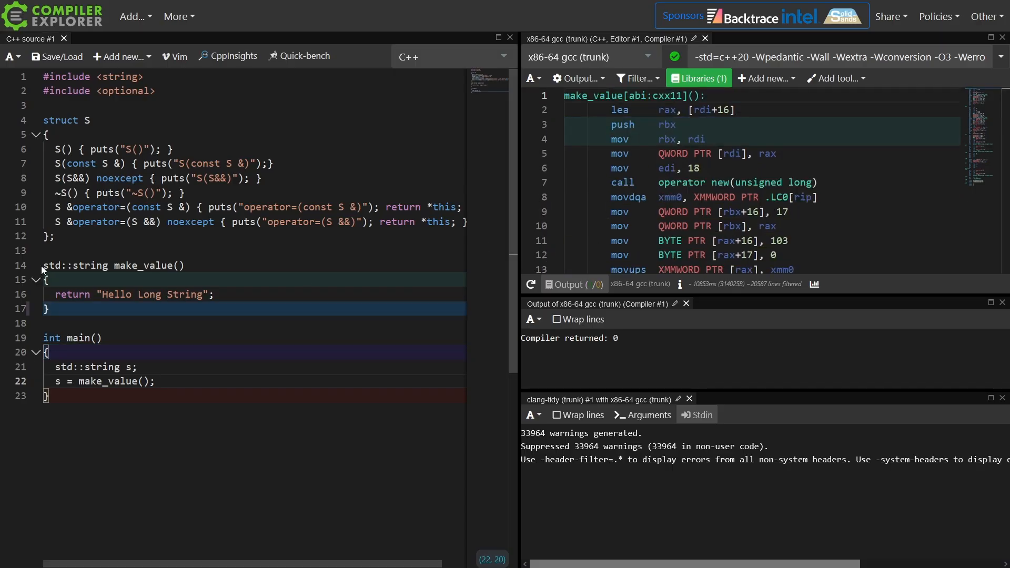
pyautogui.write('inline')
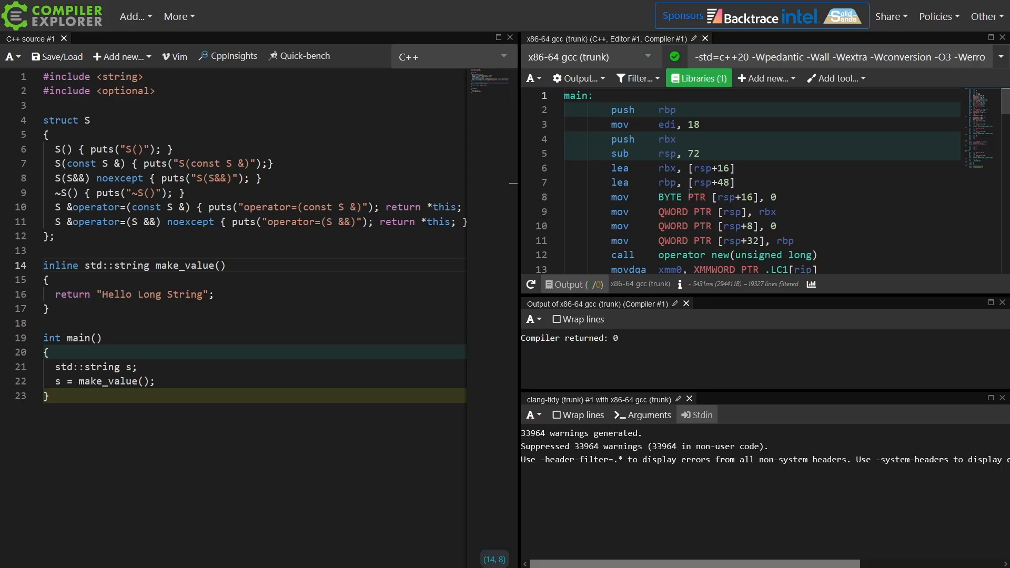
pyautogui.scroll(-3)
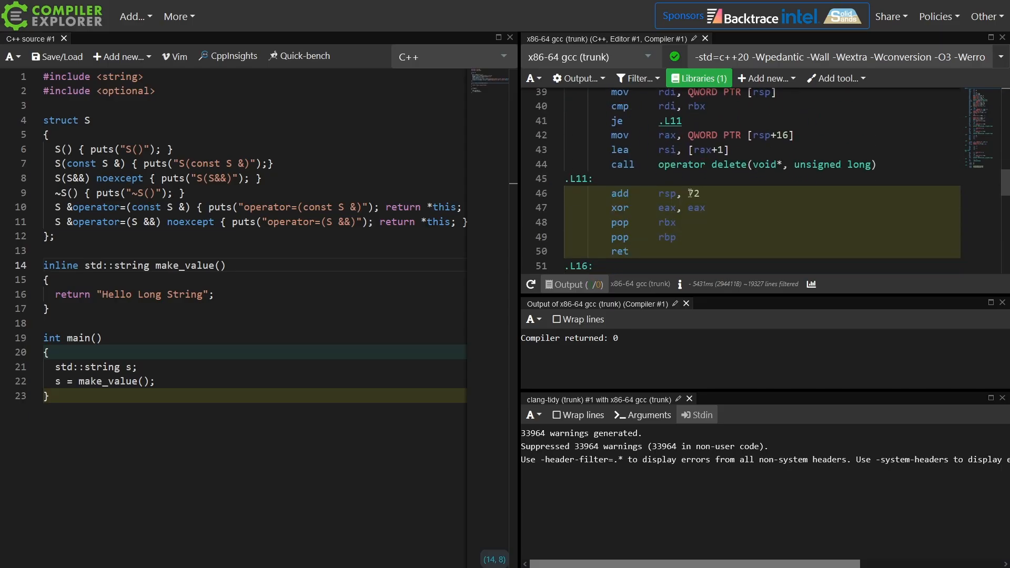
pyautogui.scroll(-3)
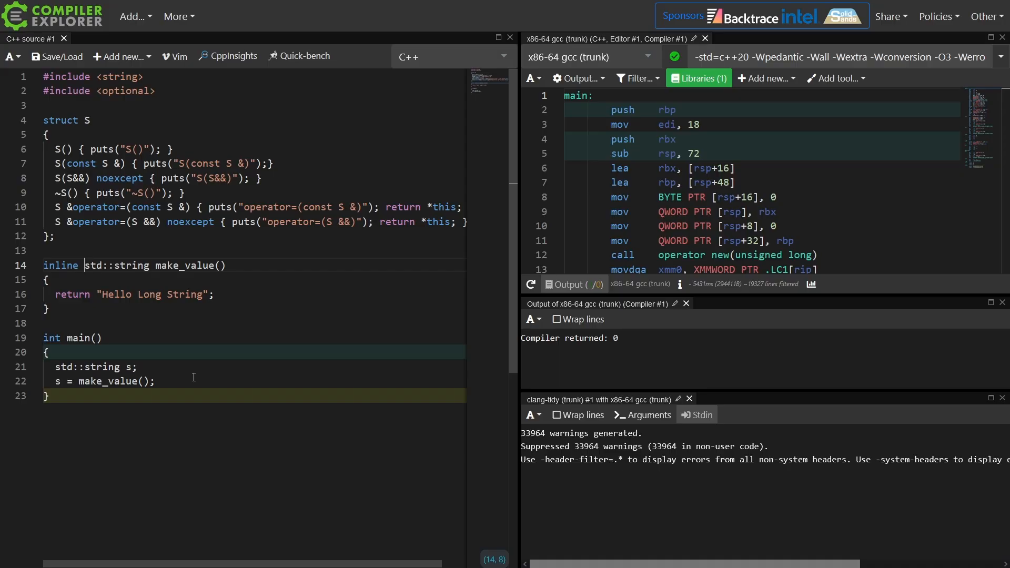
# Return const std::string from make_value and write std::string s = make_value(); in main
pyautogui.moveTo(48, 367); pyautogui.dragTo(155, 381)
pyautogui.write('const ')
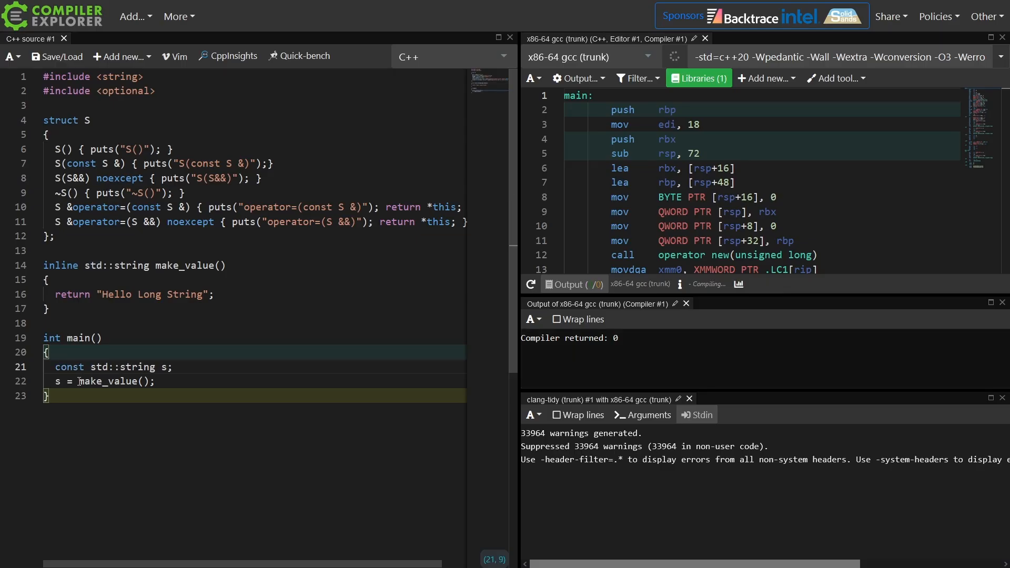
pyautogui.doubleClick(69, 367)
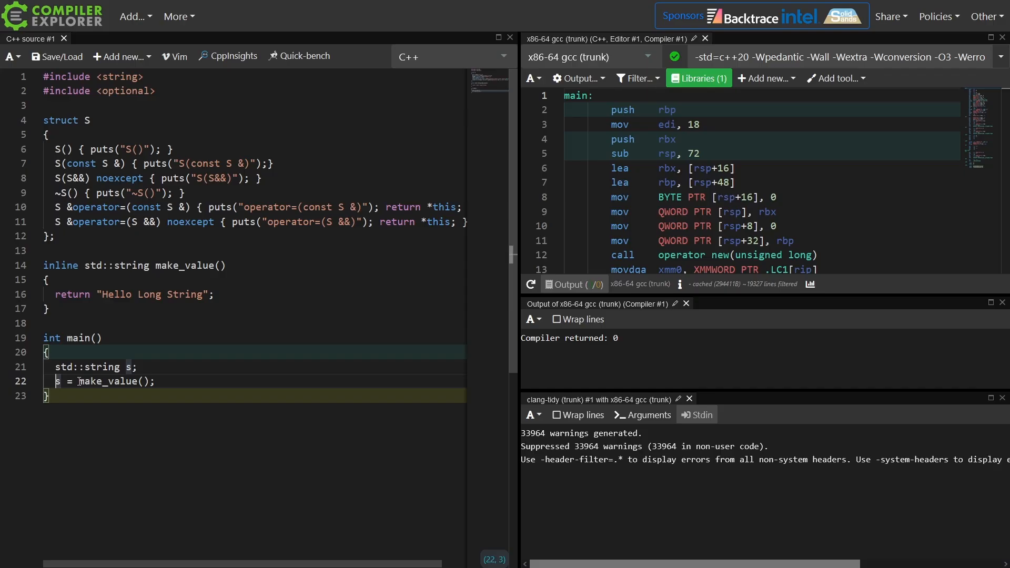
pyautogui.scroll(-3)
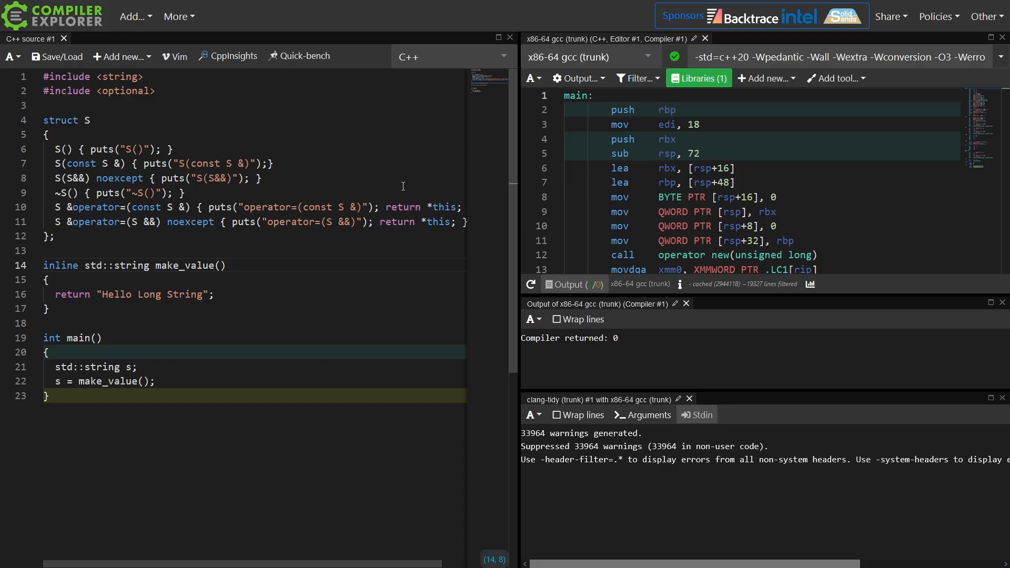
pyautogui.scroll(-3)
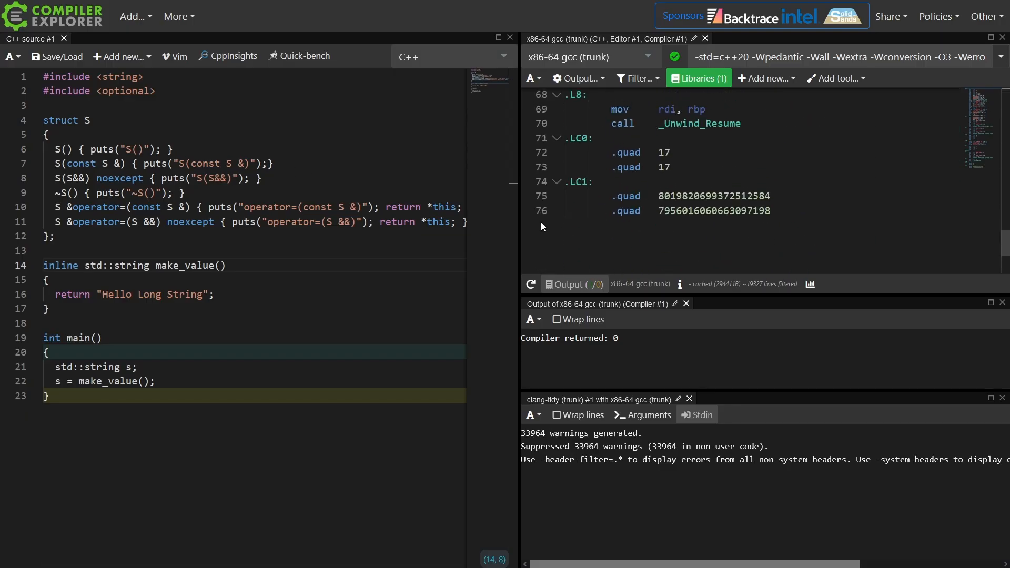
pyautogui.click(667, 211)
pyautogui.write(' const')
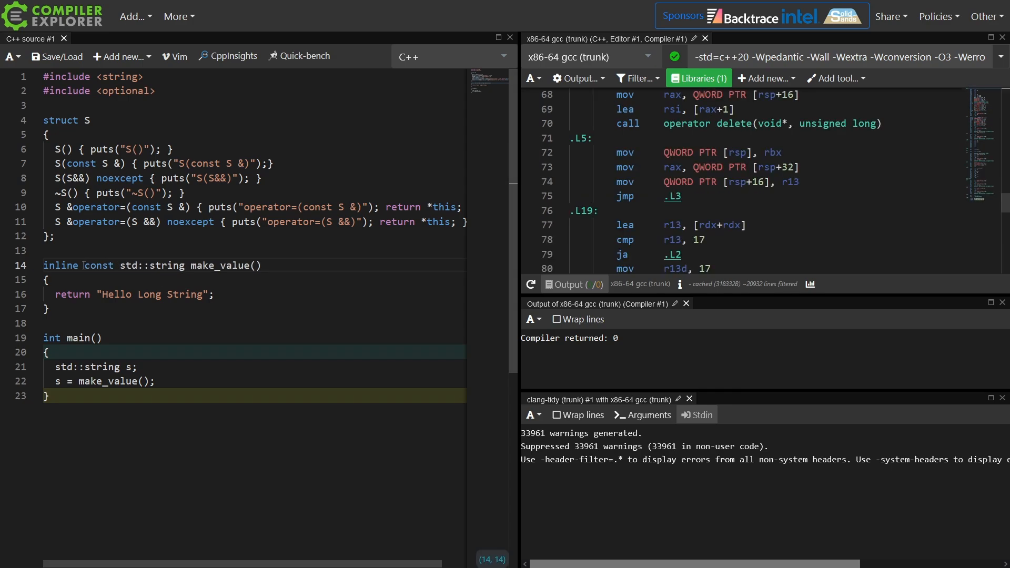
pyautogui.scroll(-3)
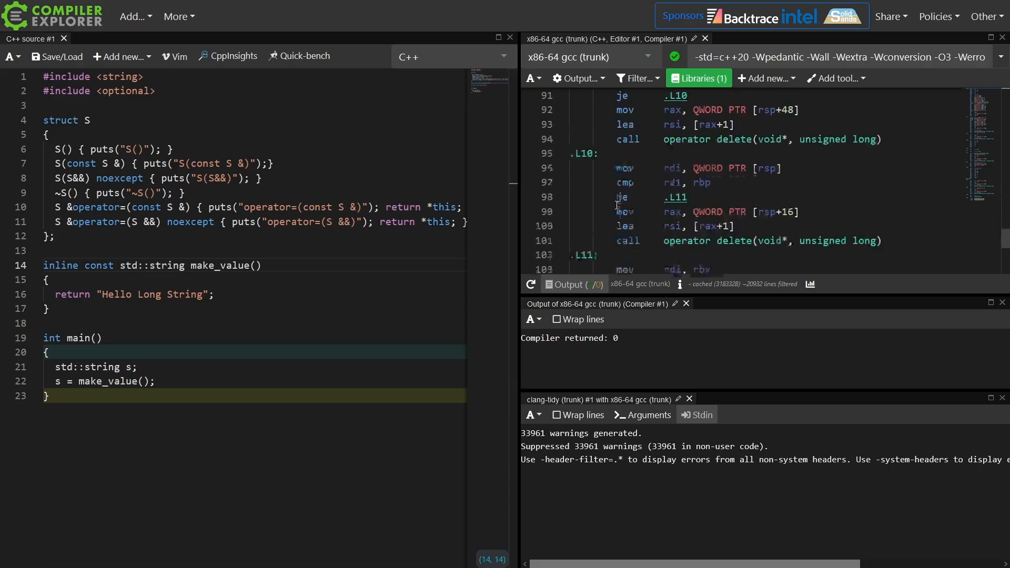
pyautogui.scroll(-3)
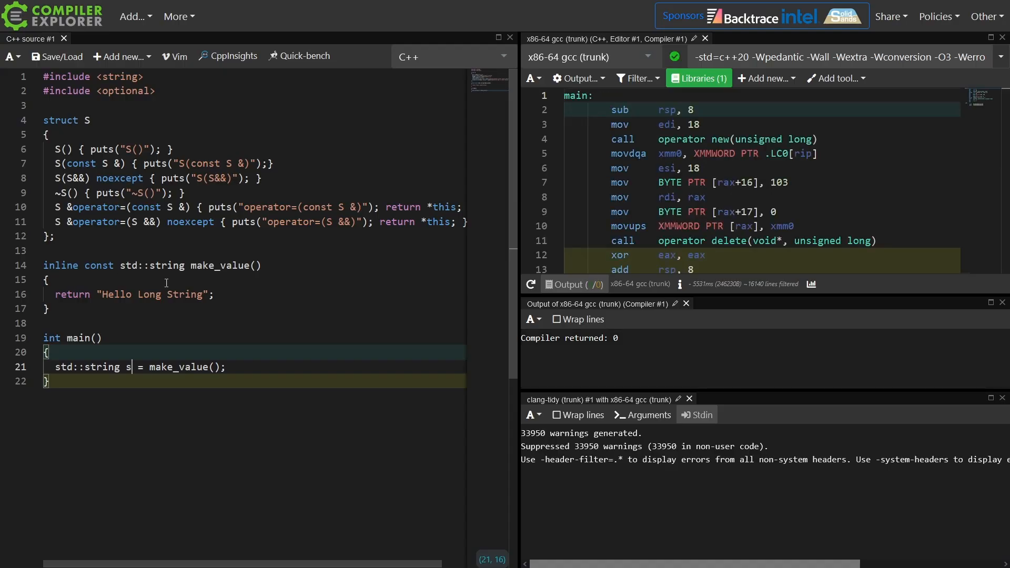
# Try s{make_value()}, then split main back into std::string s; and s = make_value();
pyautogui.scroll(-3)
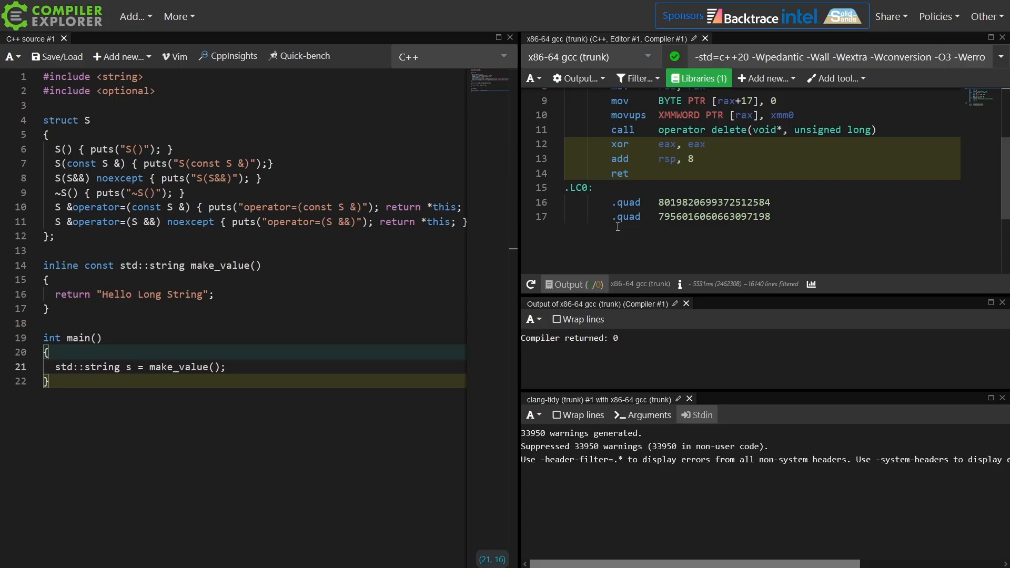
pyautogui.click(151, 367)
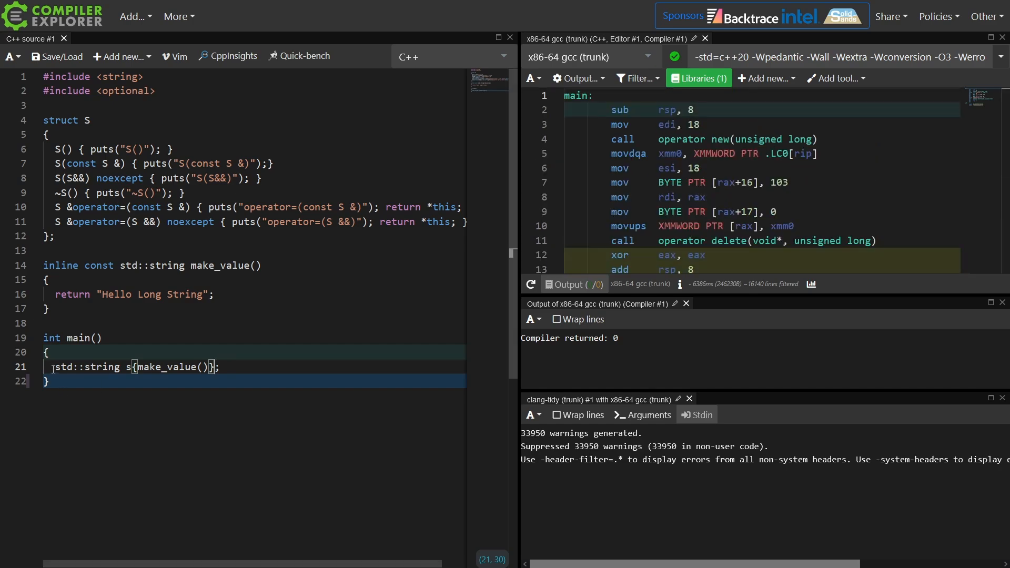
pyautogui.write('const')
pyautogui.write('s = make_value();')
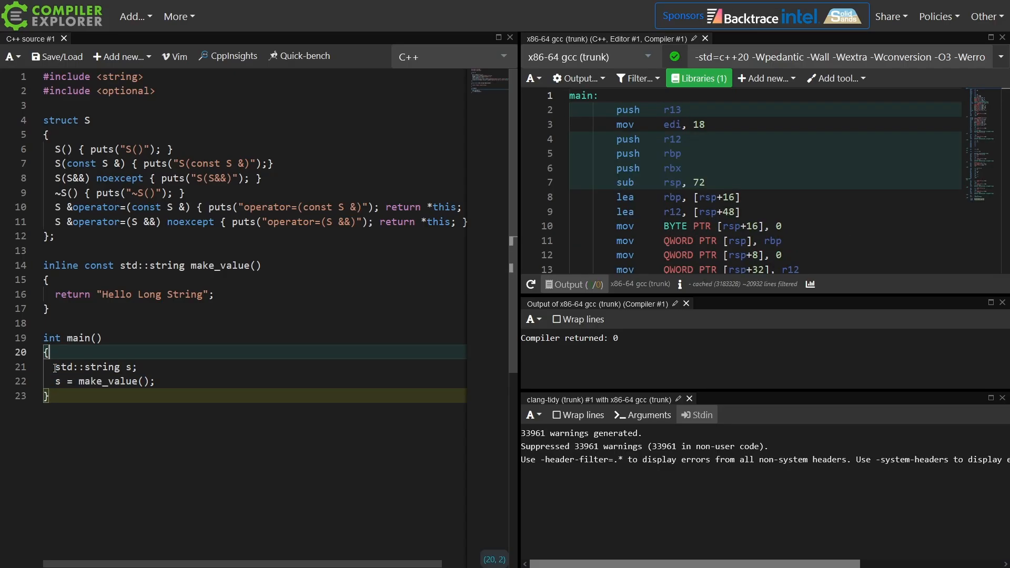
# Change main to declare S s; and then assign s = make_value();
pyautogui.click(129, 367)
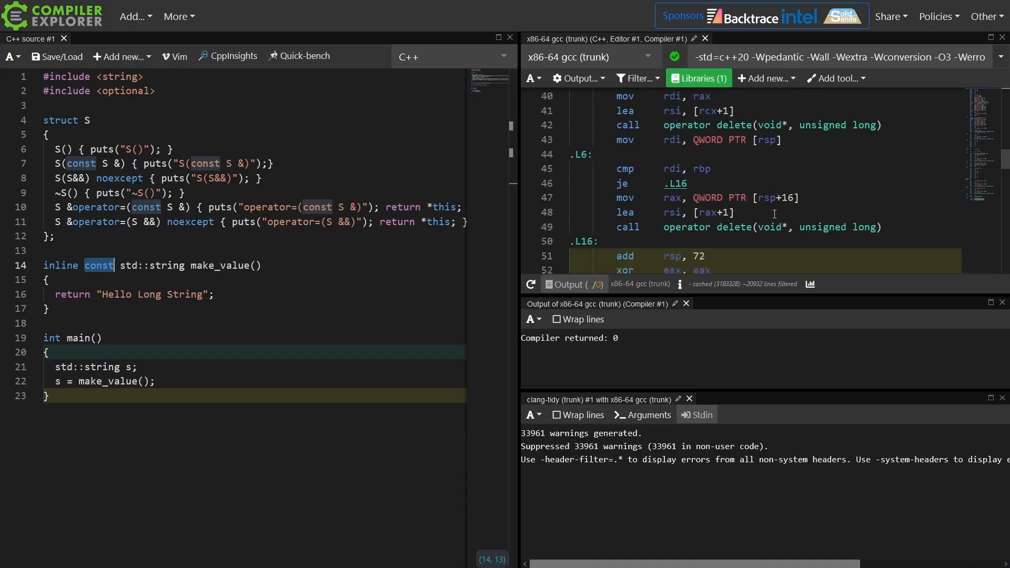
pyautogui.scroll(-3)
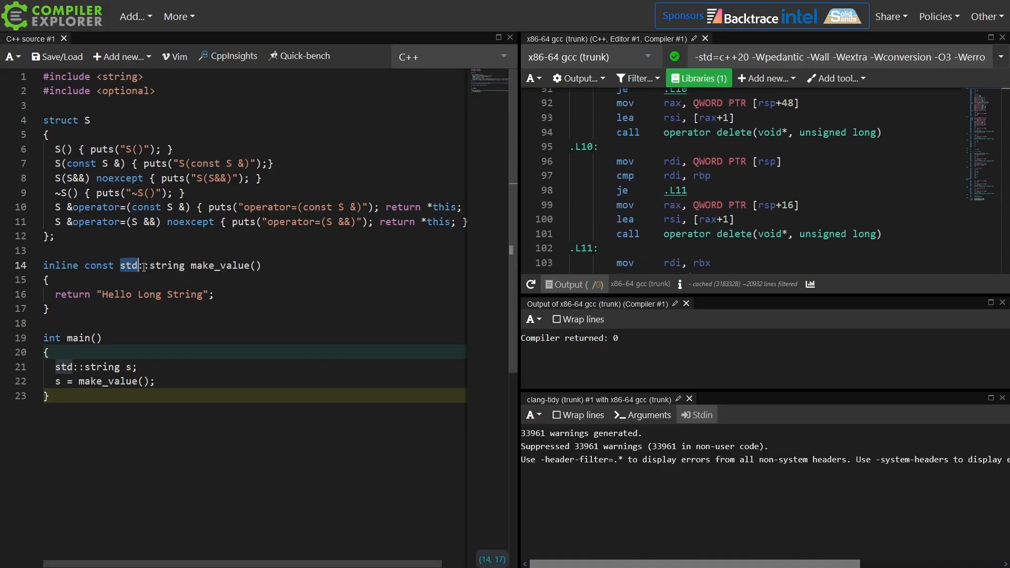
pyautogui.write('S')
pyautogui.write('return S{};')
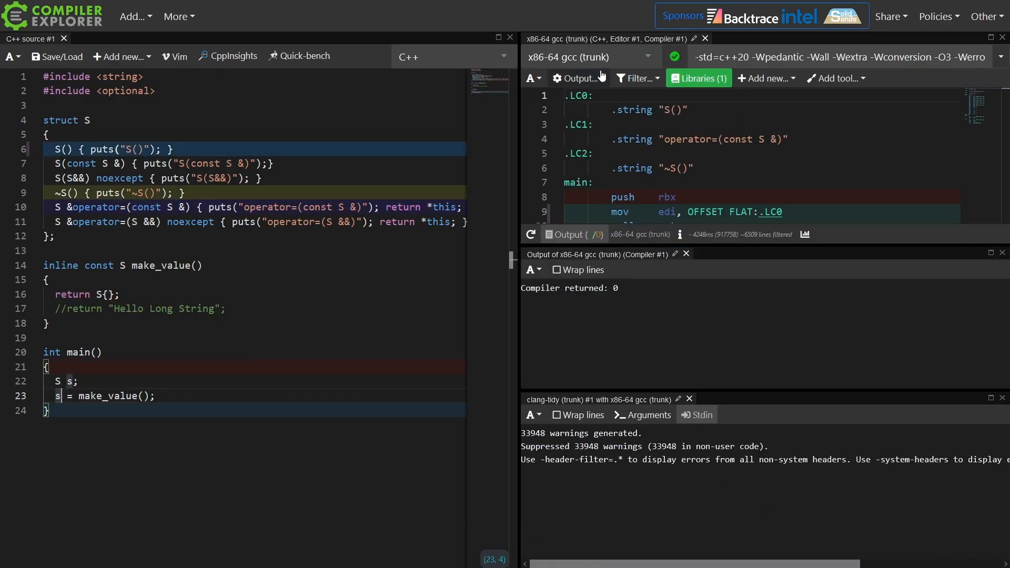
# Enable Execute the code, make make_value return plain S, and write S s = make_value();
pyautogui.click(578, 78)
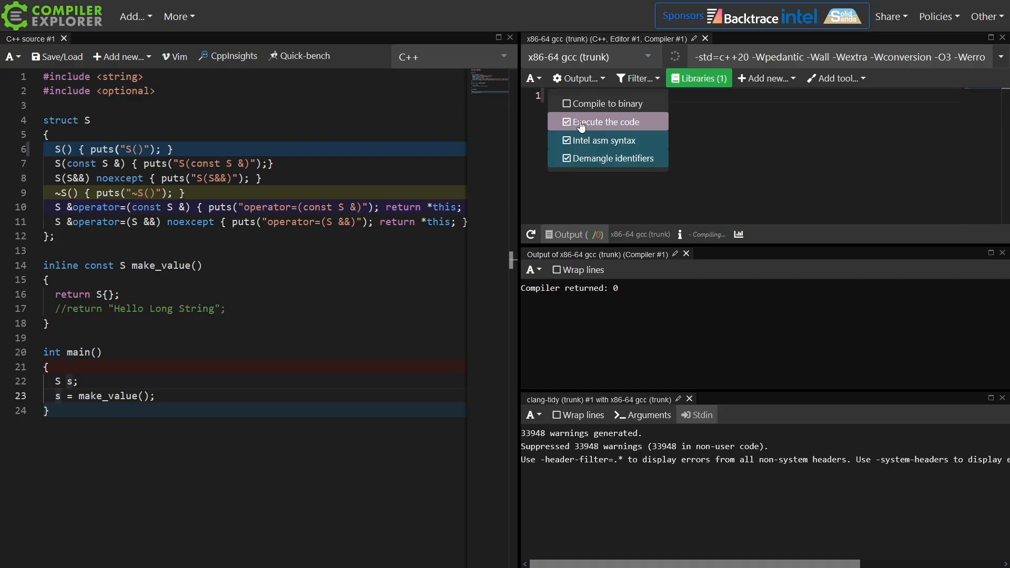
pyautogui.click(603, 122)
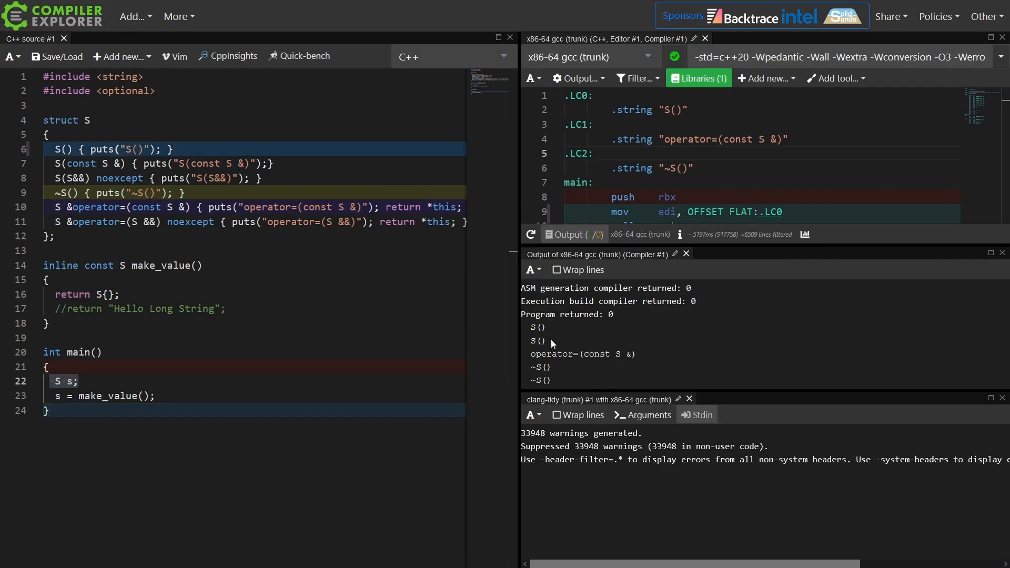
pyautogui.doubleClick(538, 341)
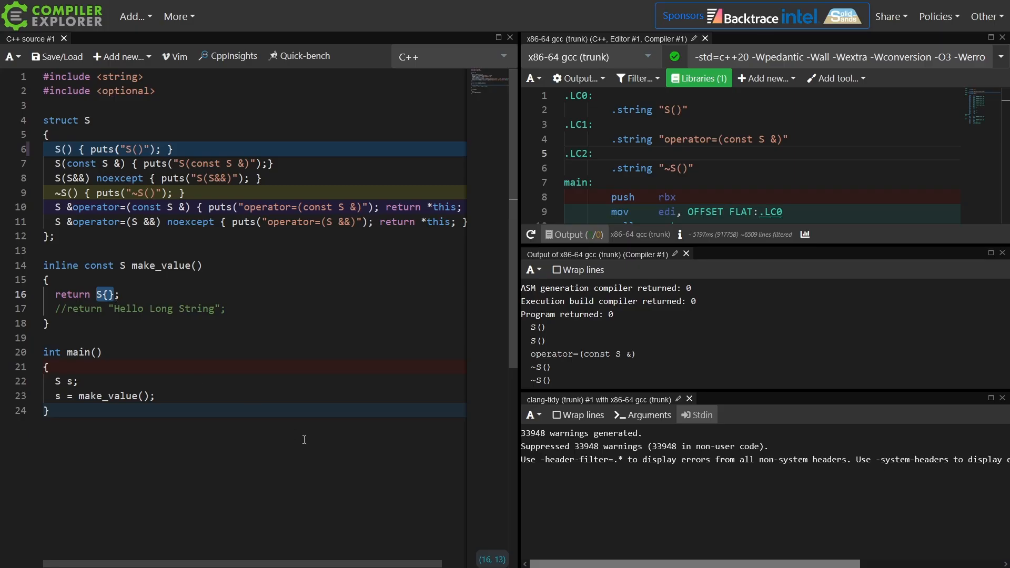
pyautogui.doubleClick(547, 354)
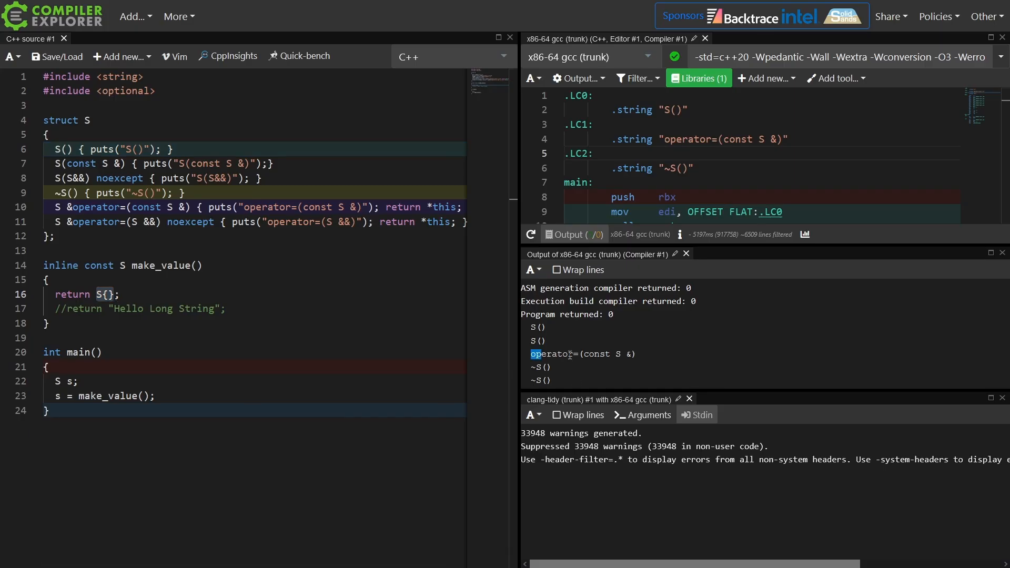
pyautogui.doubleClick(583, 354)
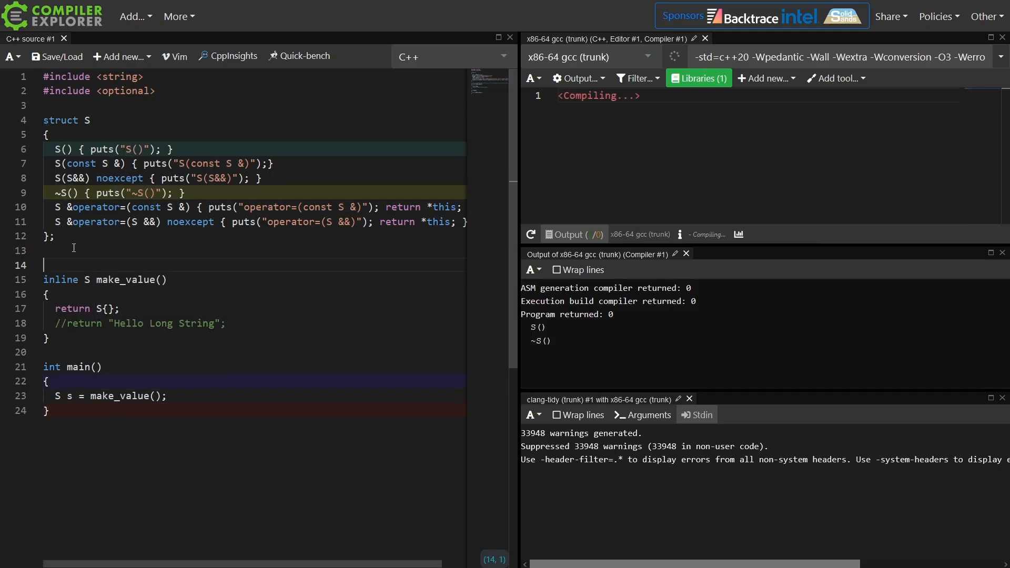
# Add the '// #4 don't `const` non-reference return types' comment and a '// #3' heading
pyautogui.write("// #4 don't `const` non-reference return types")
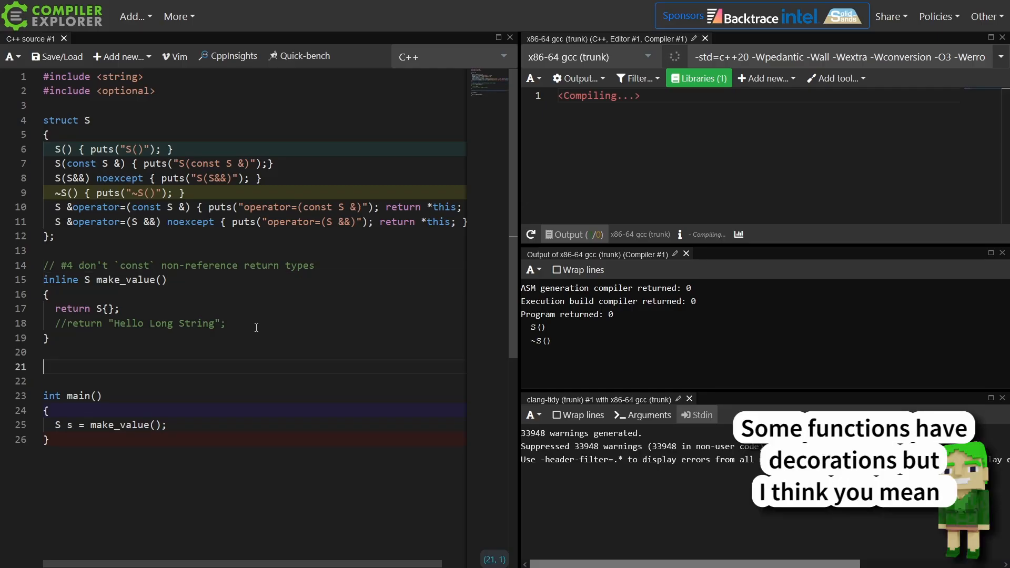
pyautogui.write('// #3')
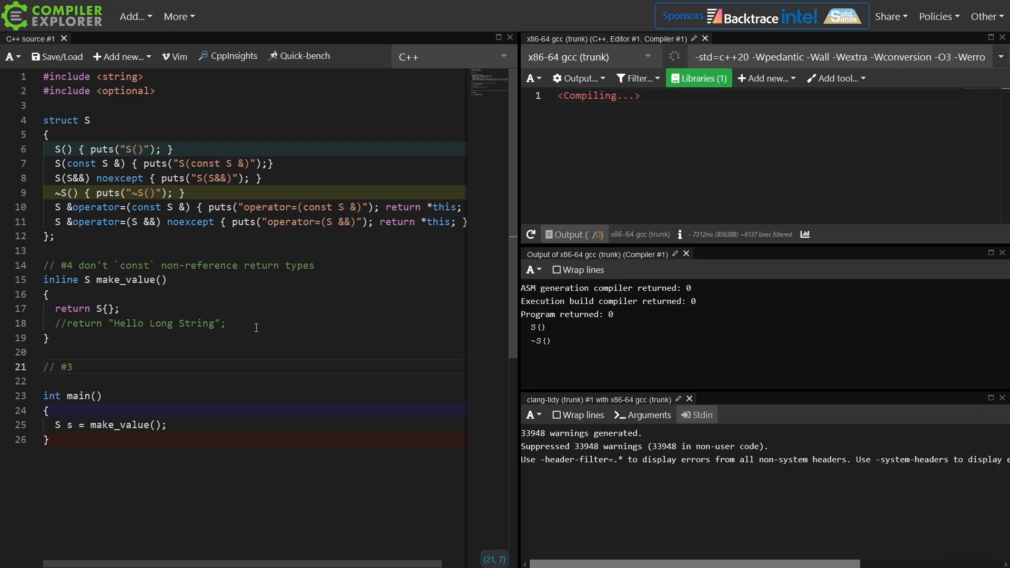
pyautogui.write('S make_value_2() {')
pyautogui.write('const S s;')
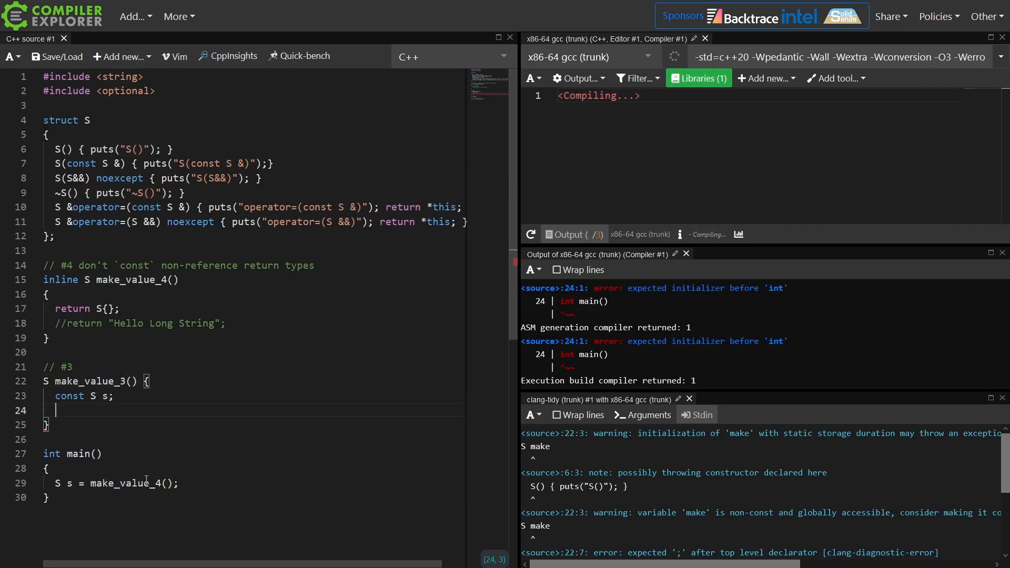
# Write make_value_3 returning const local S s as std::optional<S>, and call it from main
pyautogui.write('3')
pyautogui.write('return s;')
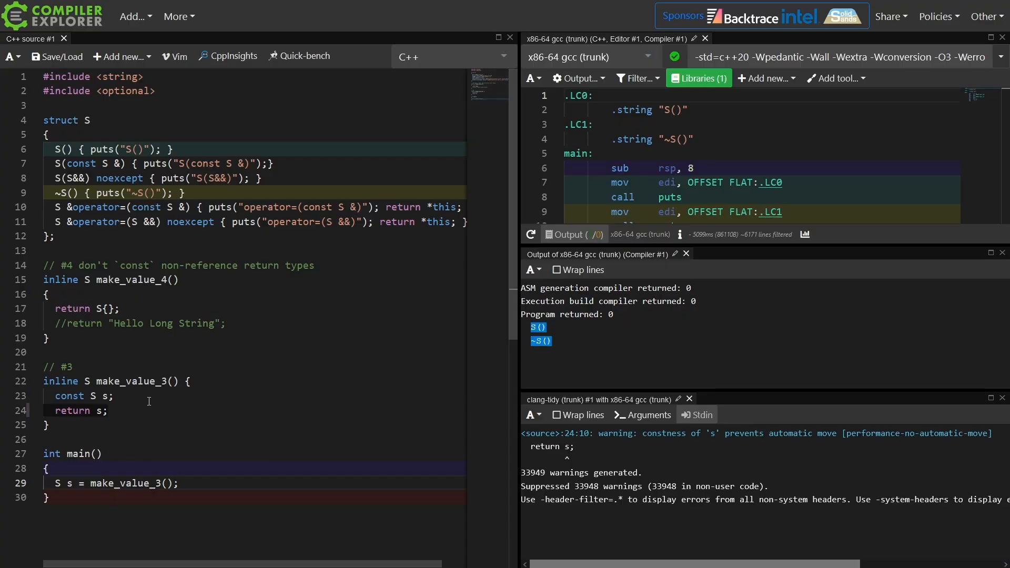
pyautogui.doubleClick(67, 395)
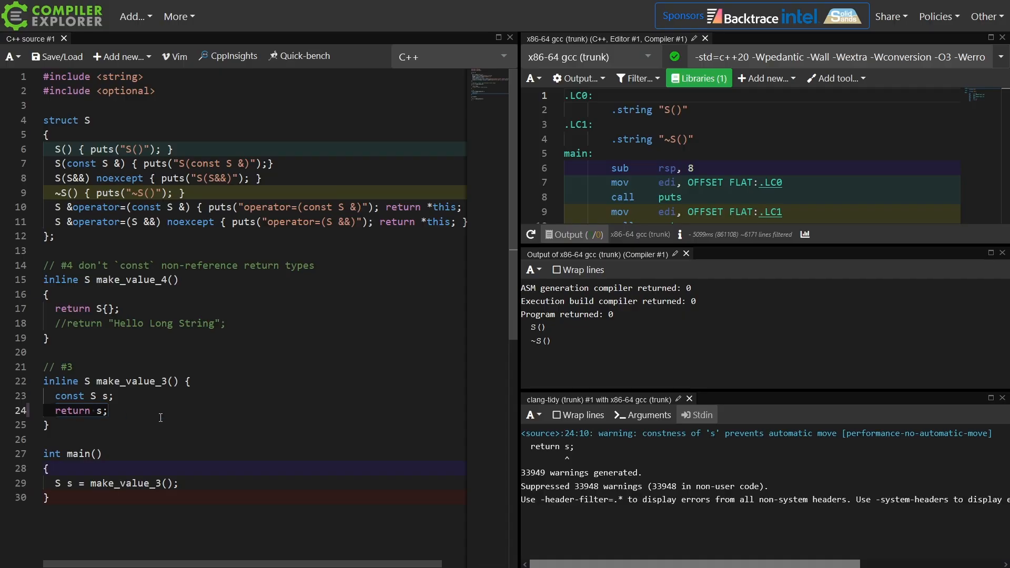
pyautogui.click(46, 425)
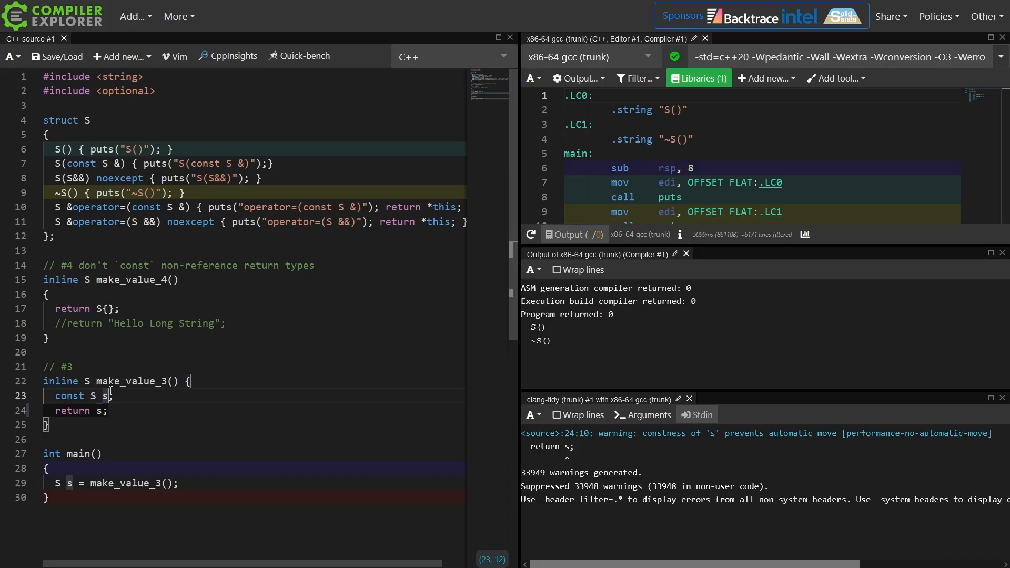
pyautogui.moveTo(675, 451)
pyautogui.write('std::optional<S>')
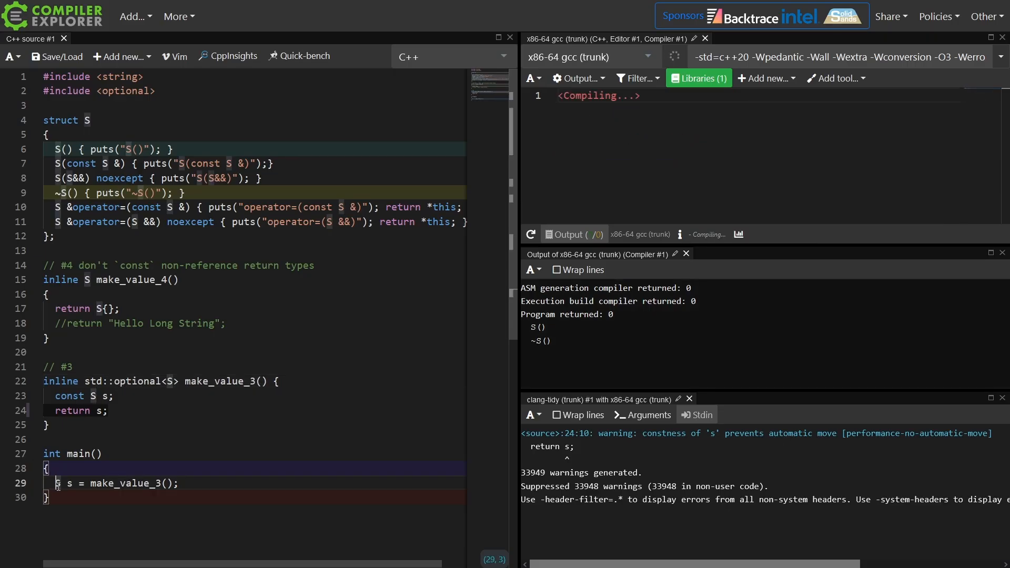
# Declare s with auto in main and highlight the S(const S &) copy in the output
pyautogui.write('auto')
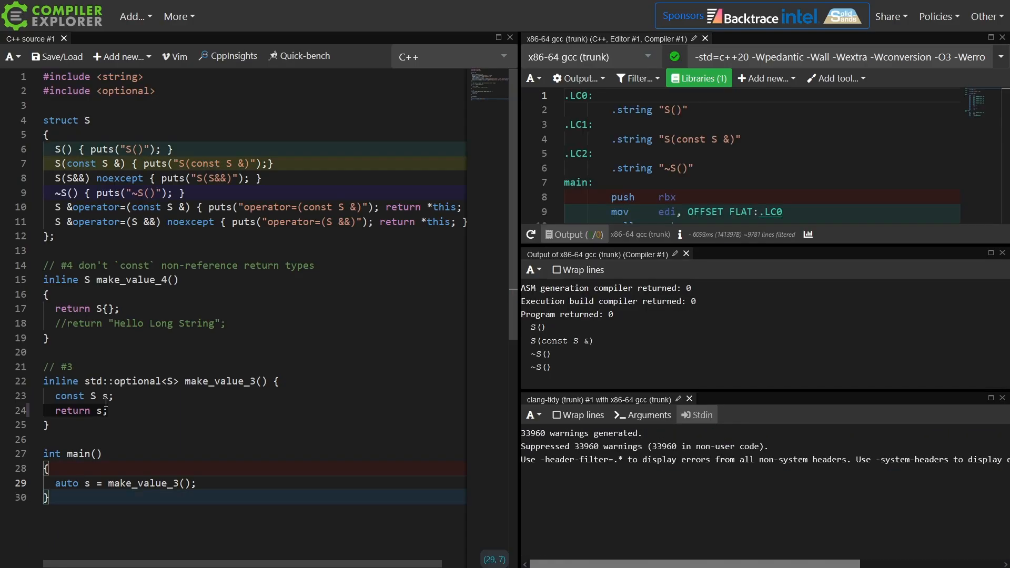
pyautogui.moveTo(478, 359)
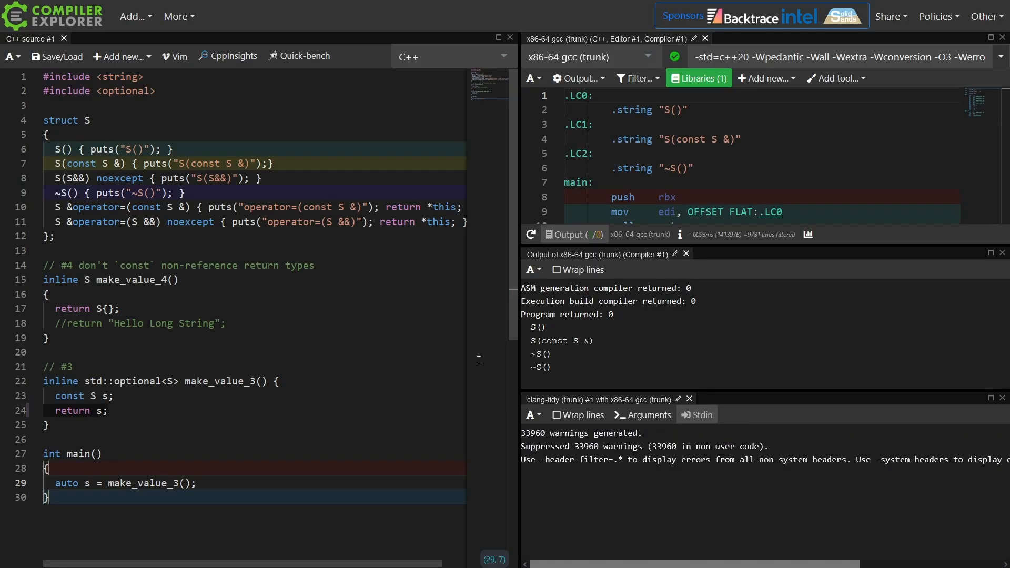
pyautogui.doubleClick(560, 341)
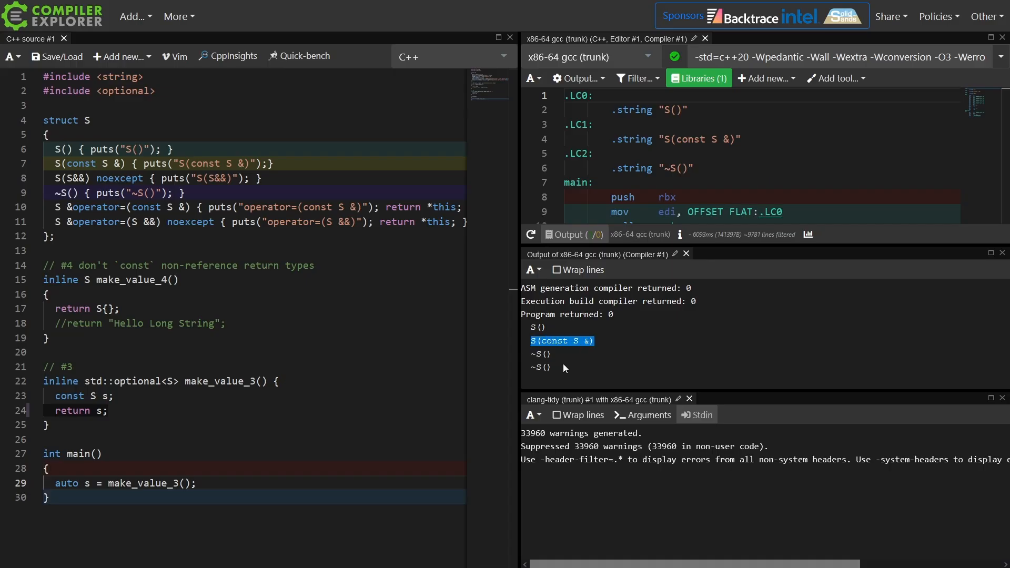
pyautogui.moveTo(587, 368)
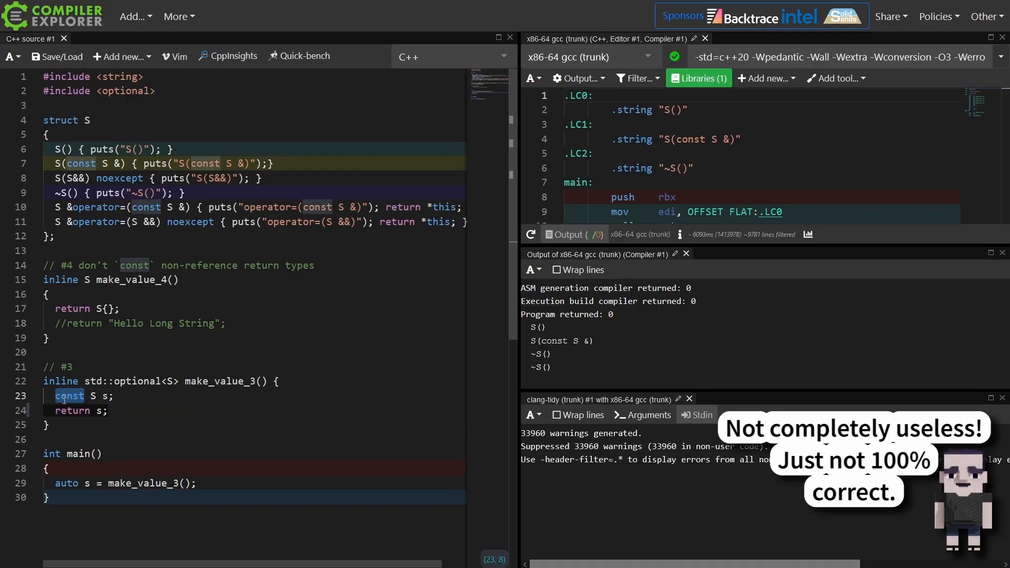
# Delete const from 'const S s;' in make_value_3 and highlight the std::optional<S> return type
pyautogui.press('Delete')
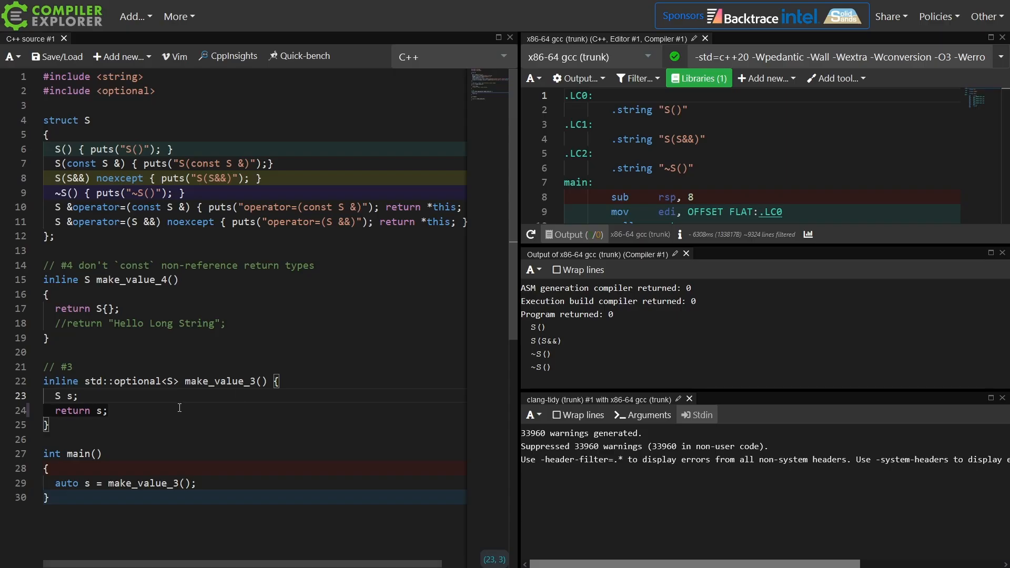
pyautogui.moveTo(83, 381); pyautogui.dragTo(174, 381)
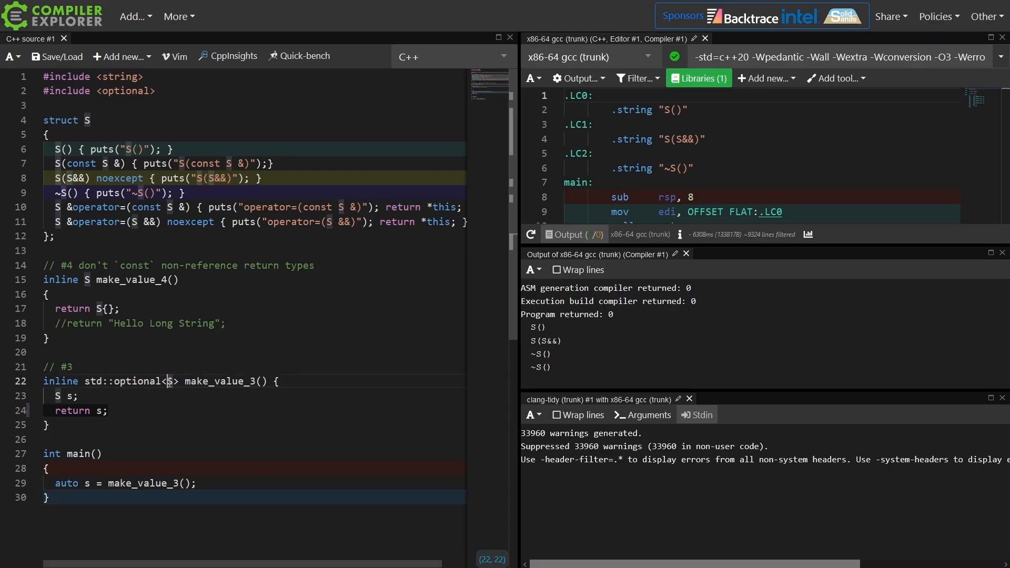
pyautogui.click(207, 445)
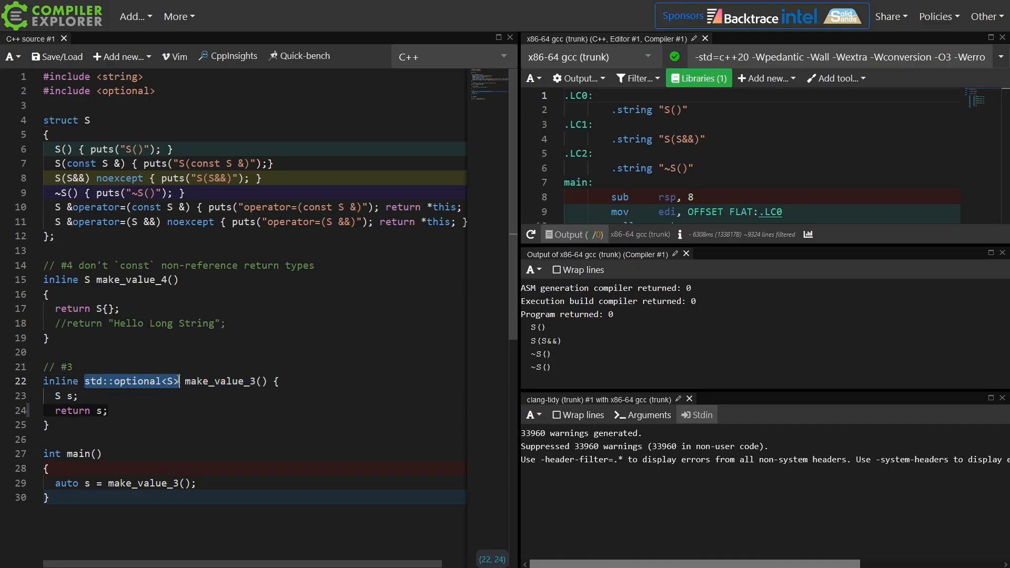
pyautogui.moveTo(173, 455)
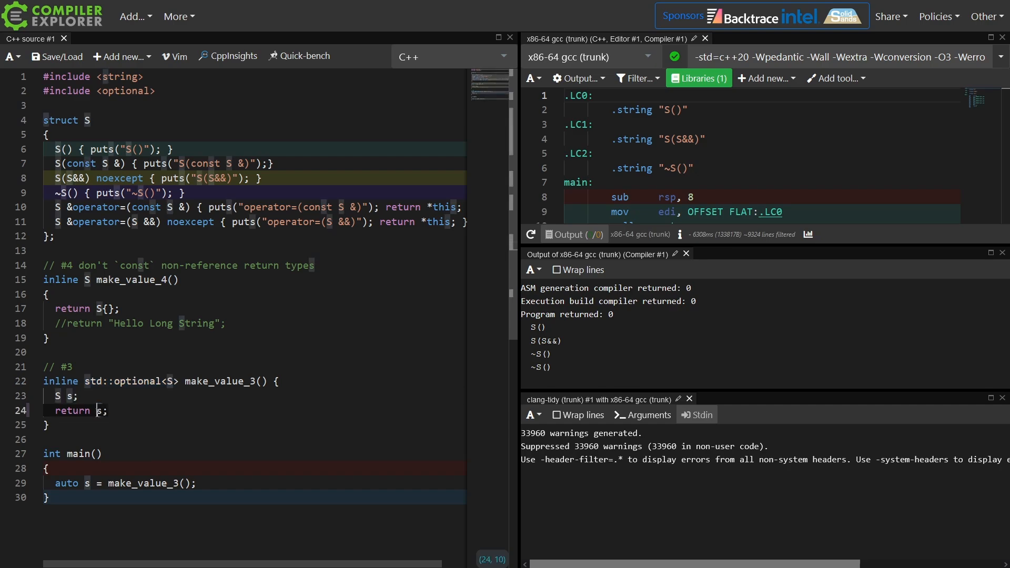
pyautogui.moveTo(80, 381); pyautogui.dragTo(176, 381)
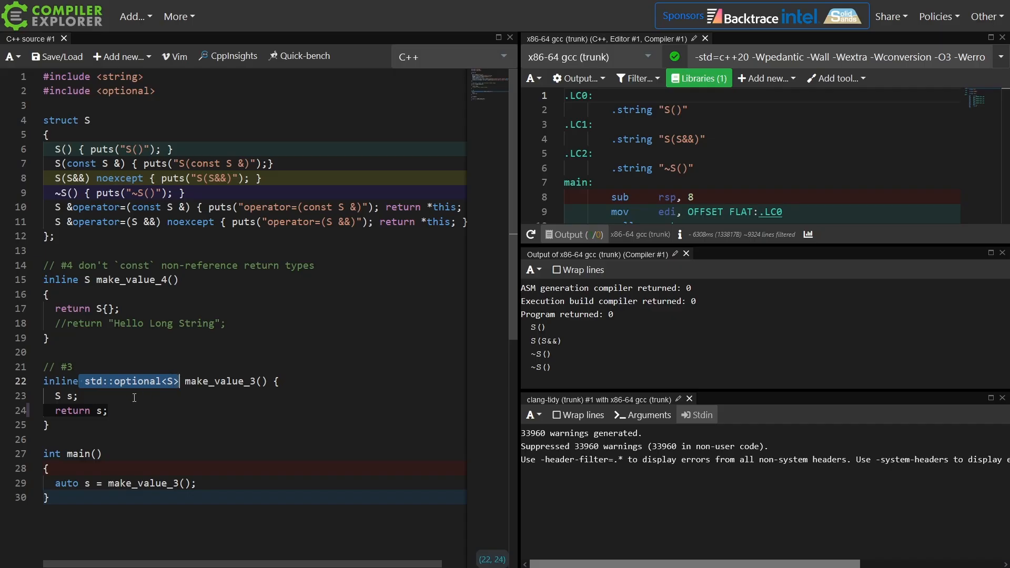
pyautogui.moveTo(101, 426)
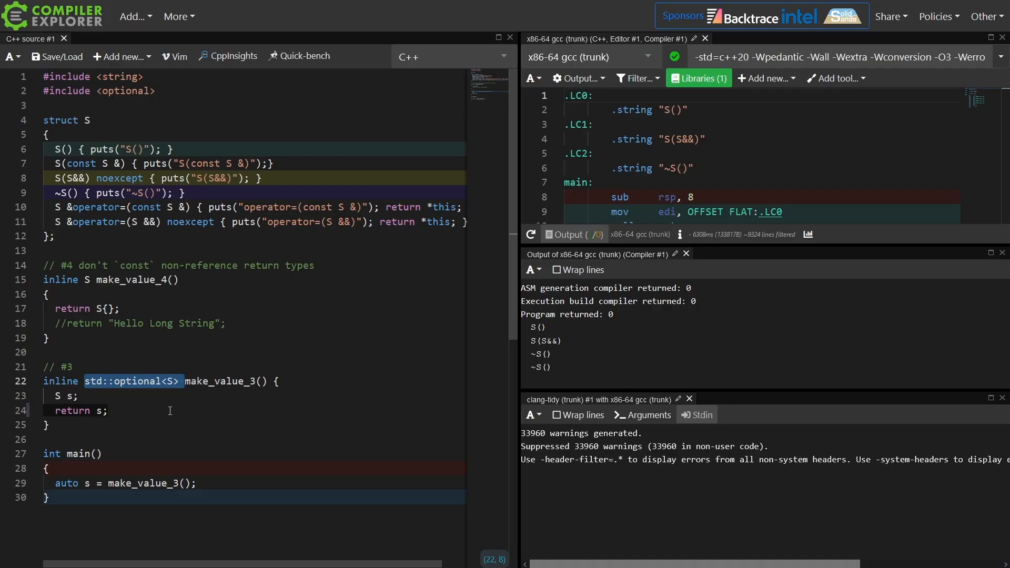
# Rewrite make_value_3 as std::optional<S> declaring a const local S and ending with return s;
pyautogui.write('std')
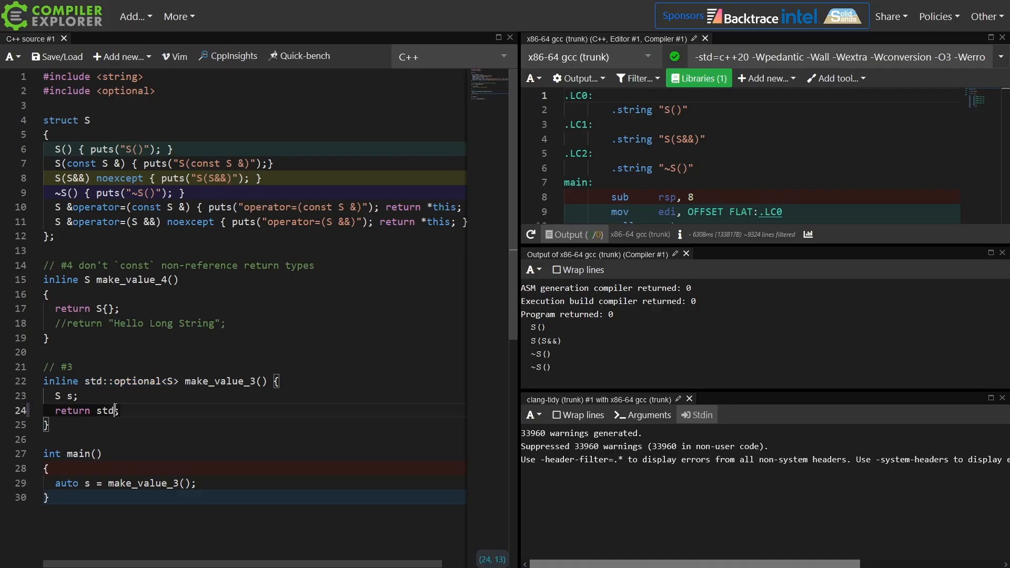
pyautogui.write('::optional<S>')
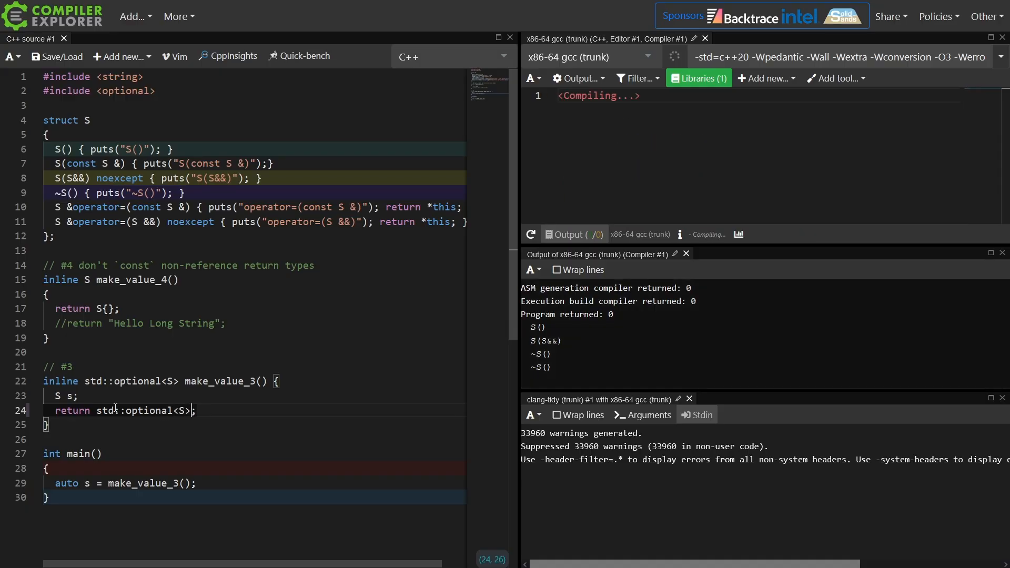
pyautogui.write('{std::in_}')
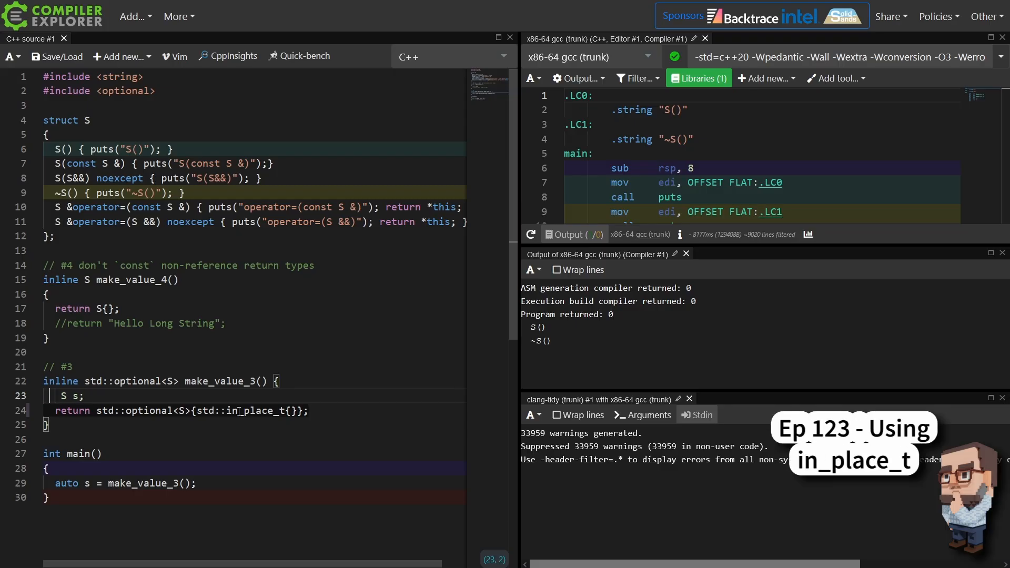
pyautogui.write('const')
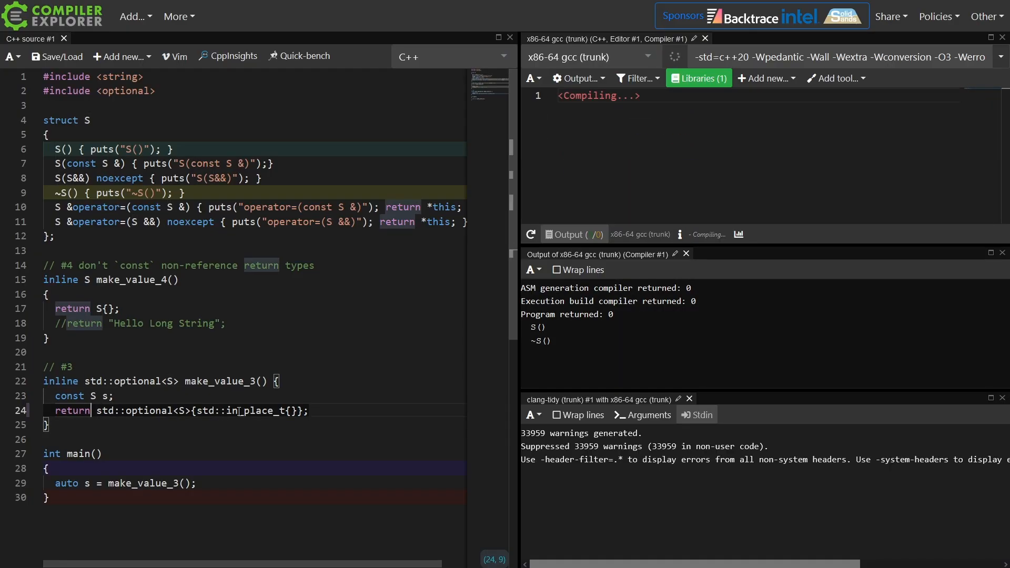
pyautogui.write('s;')
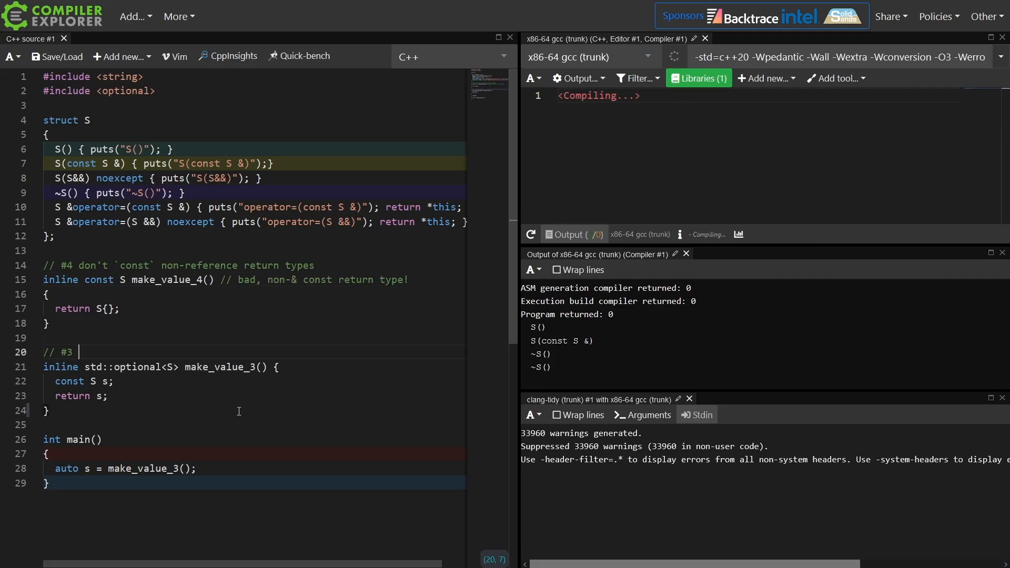
# Add the #3 comment against const locals and a trailing 'bad because this object and' note
pyautogui.write("don't `const` local values that need to b")
pyautogui.write('//    of implicit move-on-return operations')
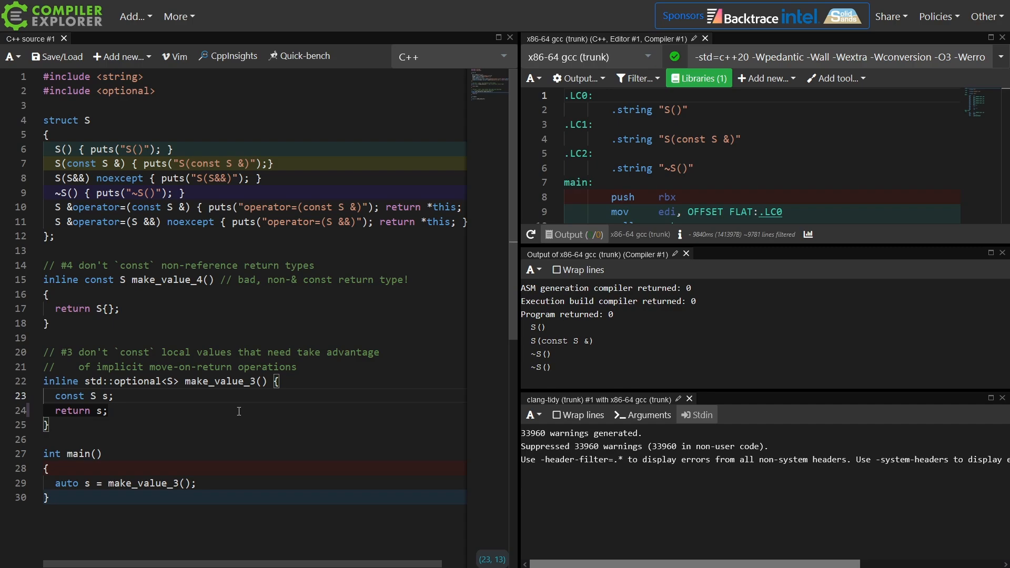
pyautogui.write('// bad because this object and the return type')
pyautogui.write('// are different!')
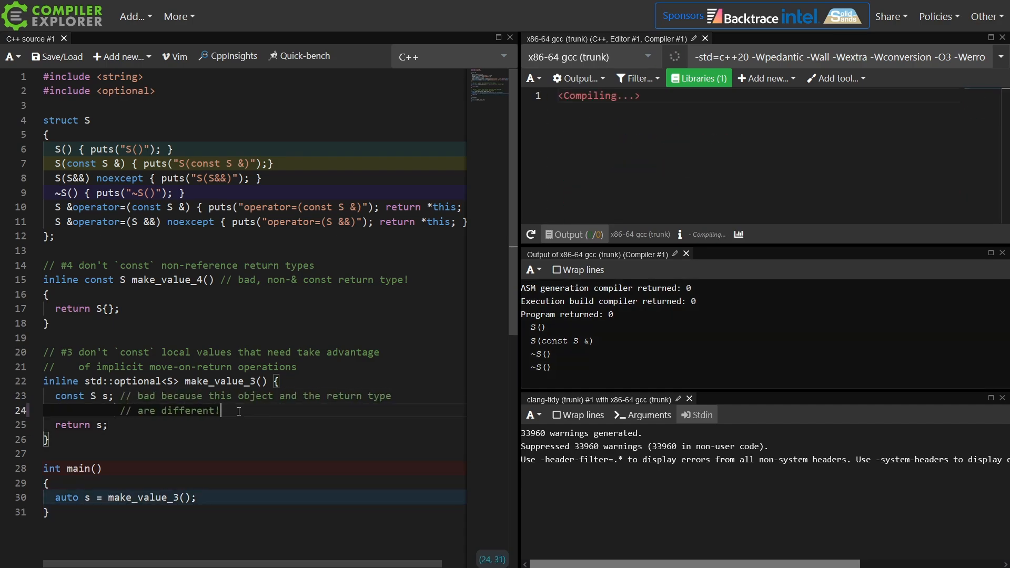
pyautogui.click(221, 352)
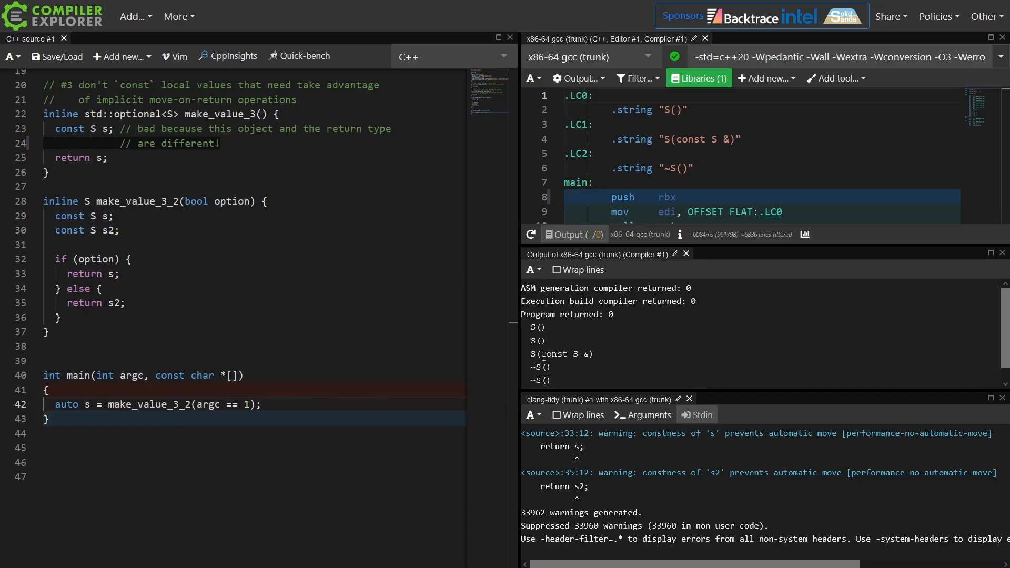
# Rework make_value_3_2 so each branch declares a non-const S local (s, s2)
pyautogui.doubleClick(560, 354)
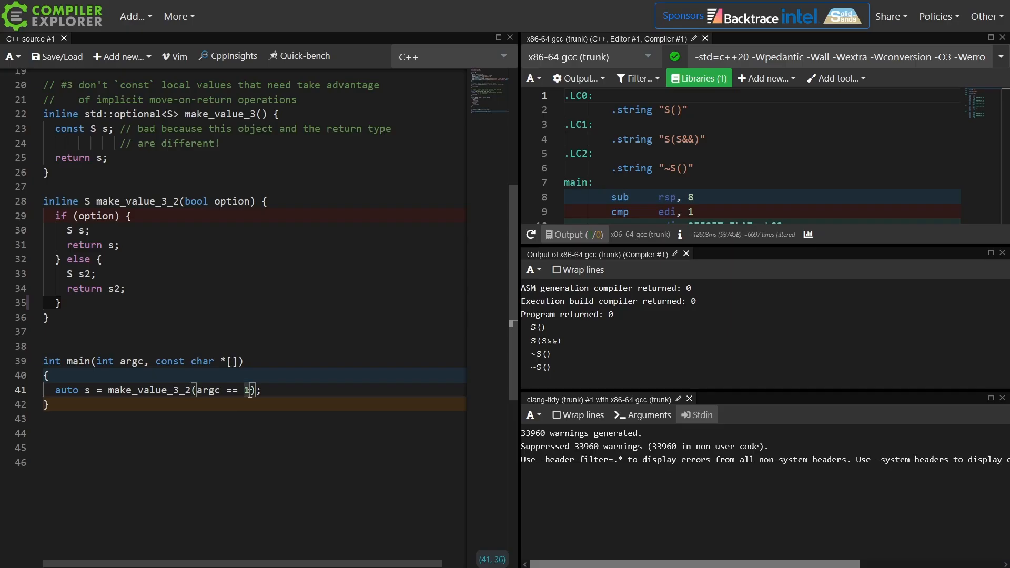
# Mark make_value_3_1's const locals with // comments and add '// better would be to return S{} directly!'
pyautogui.write('2')
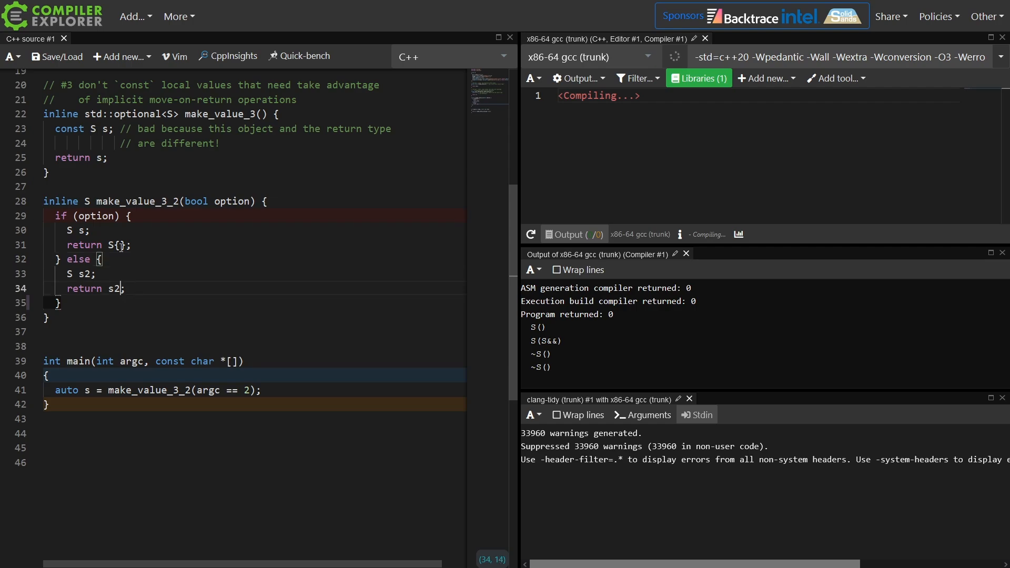
pyautogui.write('S{}')
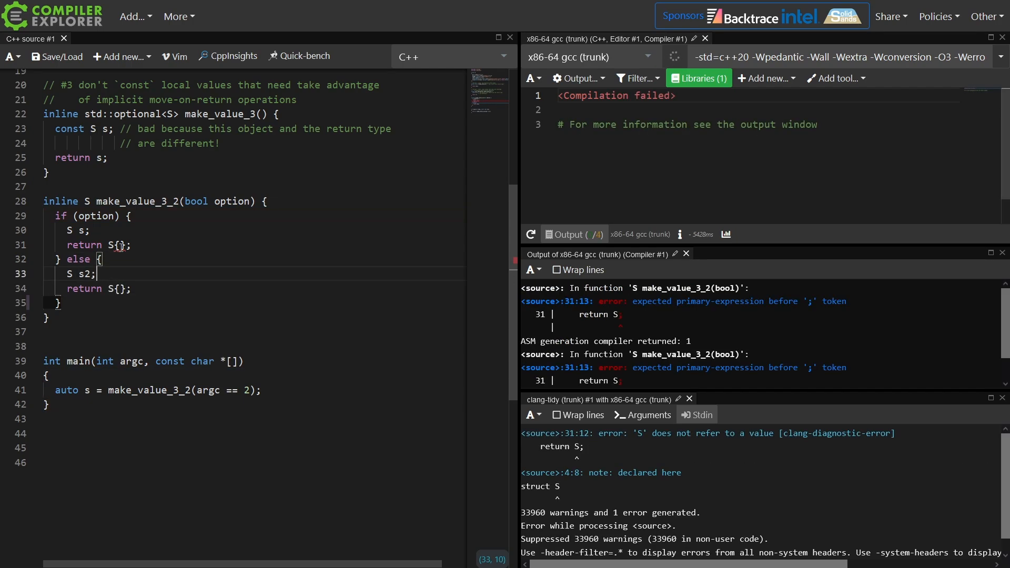
pyautogui.write('// bad use of const')
pyautogui.click(254, 288)
pyautogui.write('s2')
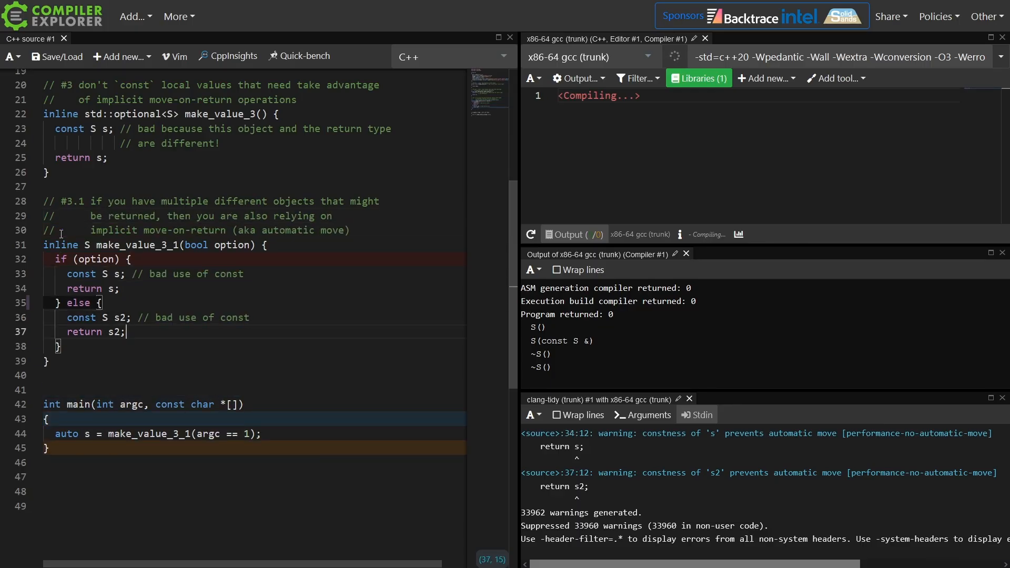
pyautogui.write('// better would be to return S{} directly!')
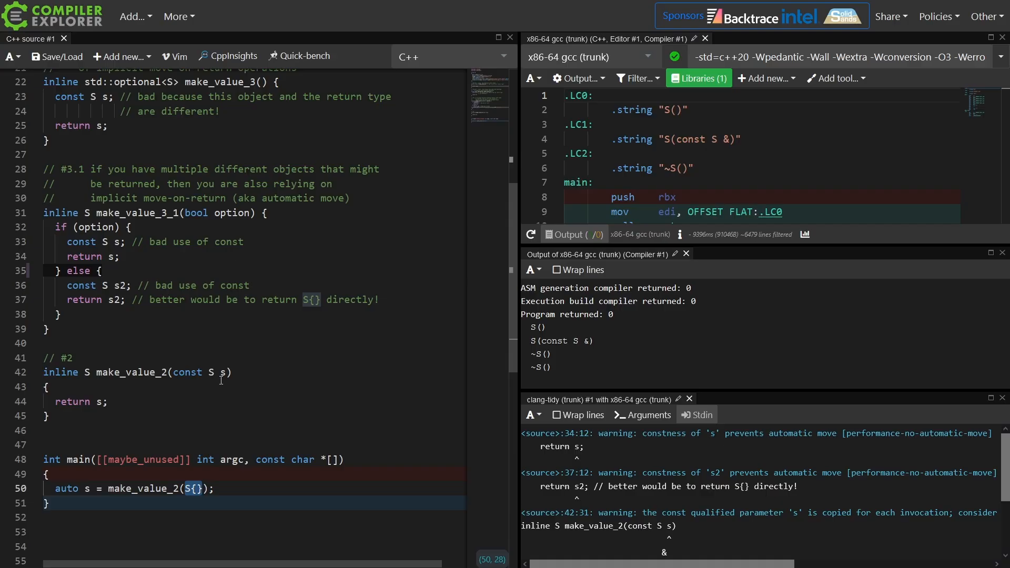
pyautogui.moveTo(221, 380)
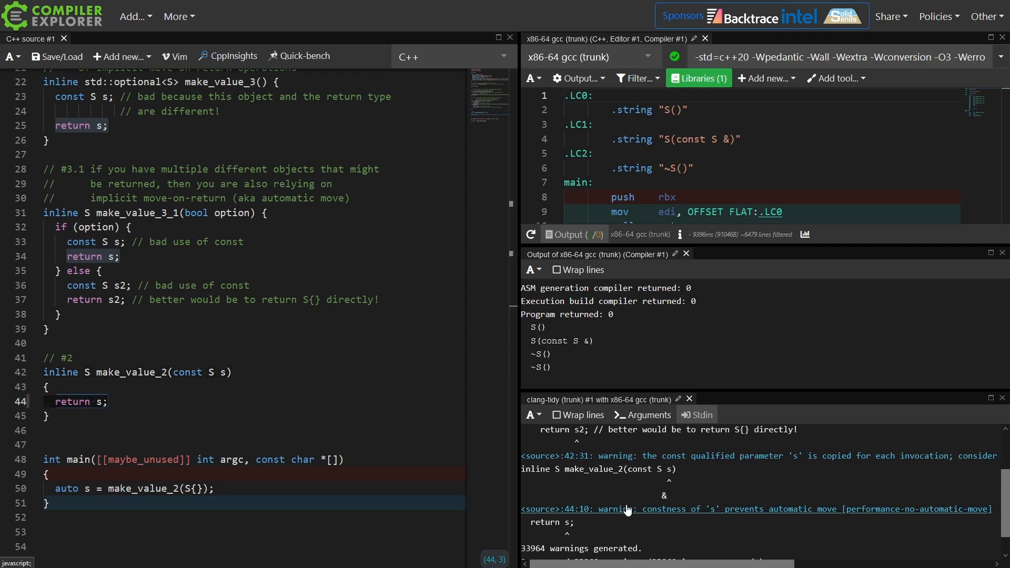
pyautogui.moveTo(683, 516)
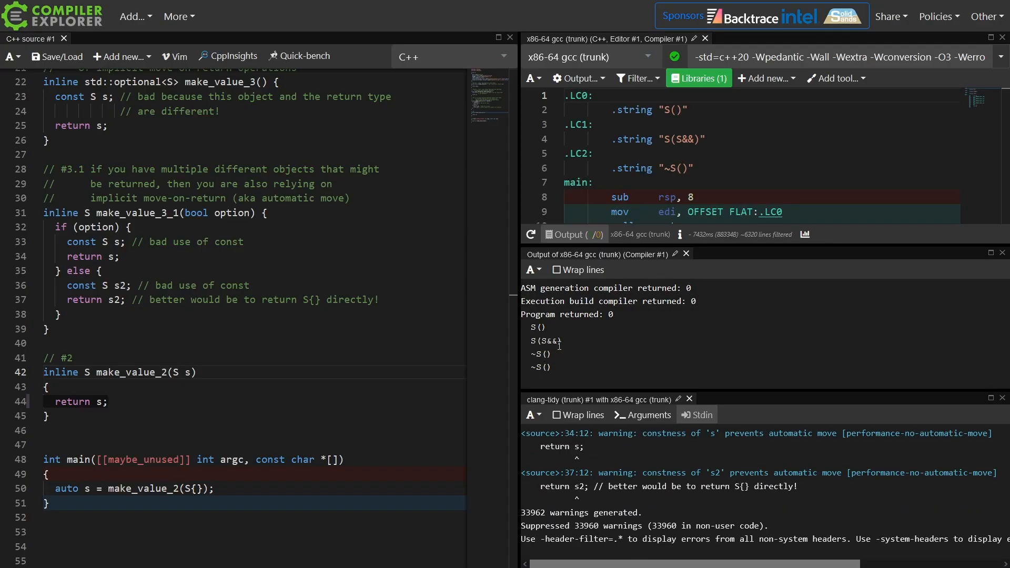
# Add inline S make_value_2(S s) { return s; }, call make_value_2(S{}) in main, and select s
pyautogui.doubleClick(548, 341)
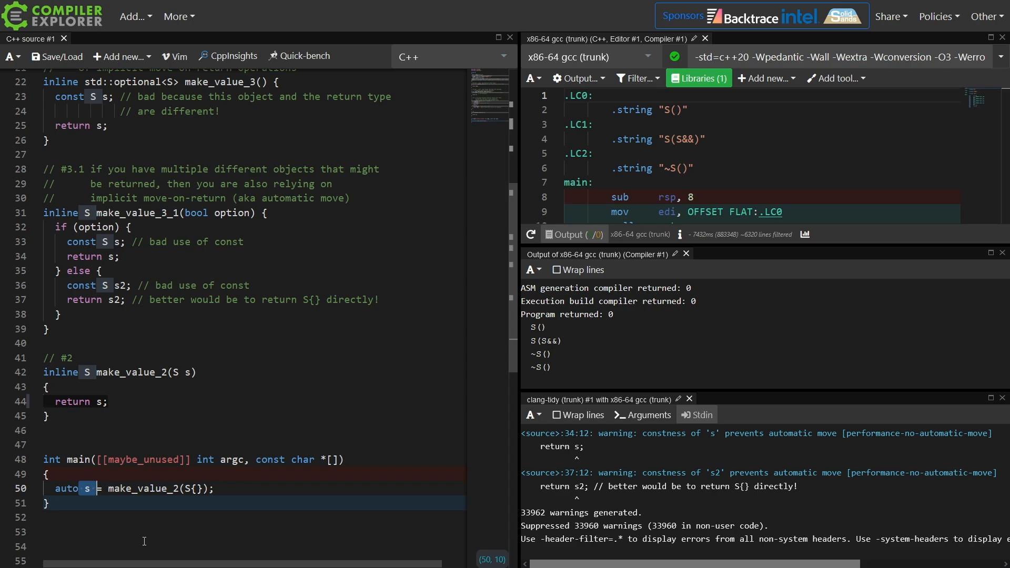
pyautogui.moveTo(92, 354)
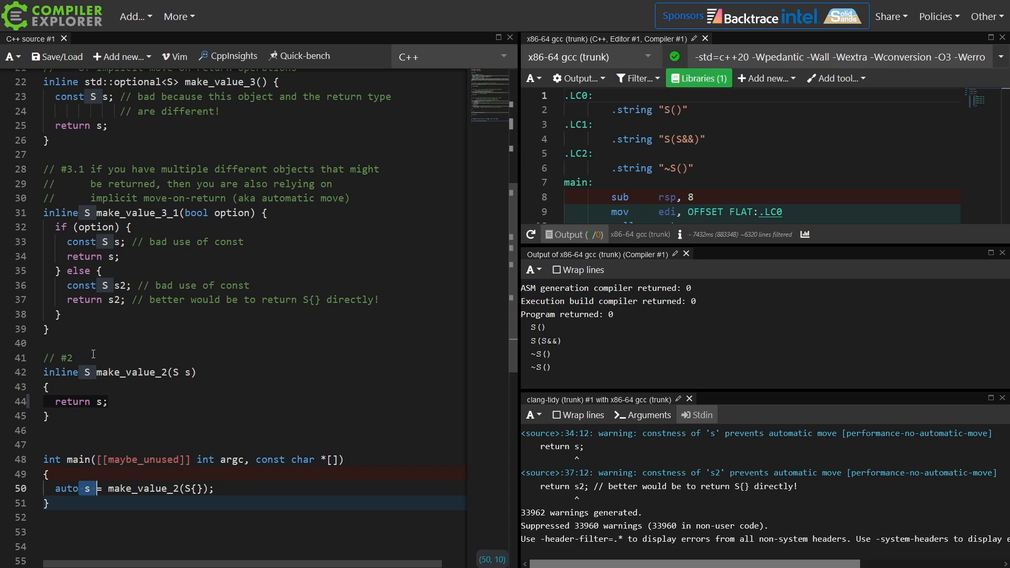
# Write the #2 comment 'don't `const` non-trivial value parameters' and make make_value_2 take const S s
pyautogui.click(71, 358)
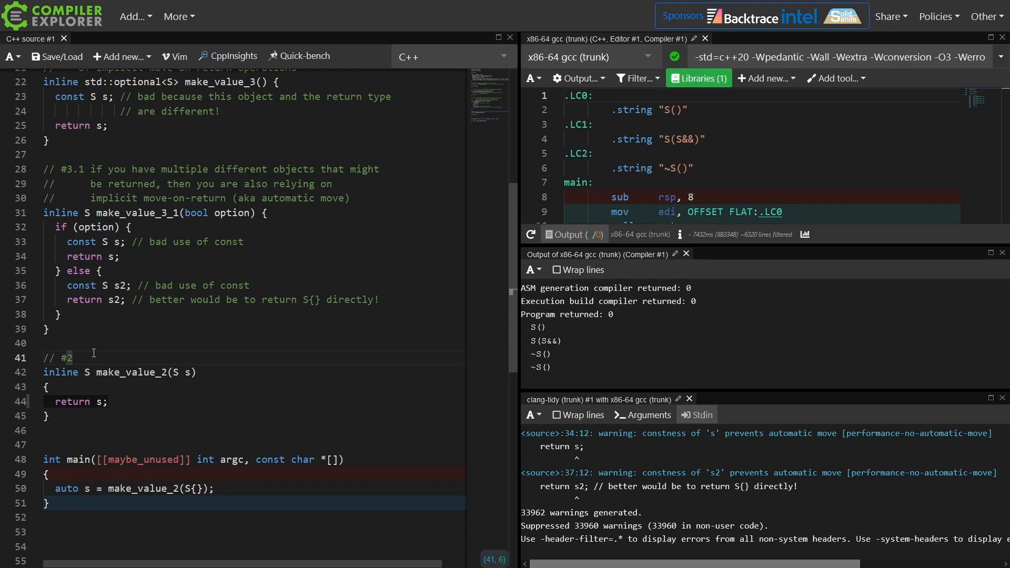
pyautogui.write("don't `const` non-trivial value parameters that you")
pyautogui.click(254, 402)
pyautogui.write(' // because we return it, const is bad in function definition!')
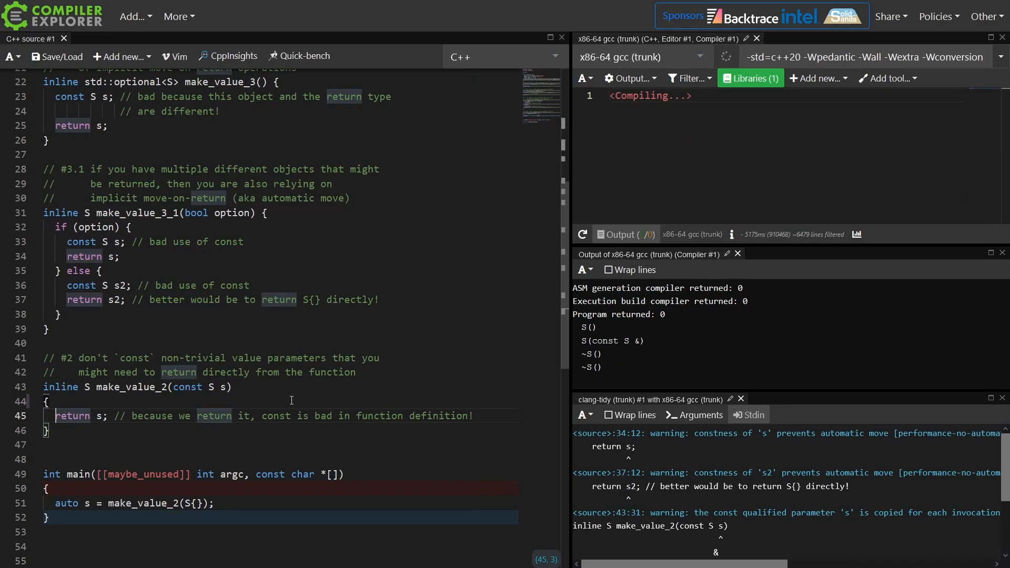
pyautogui.click(223, 387)
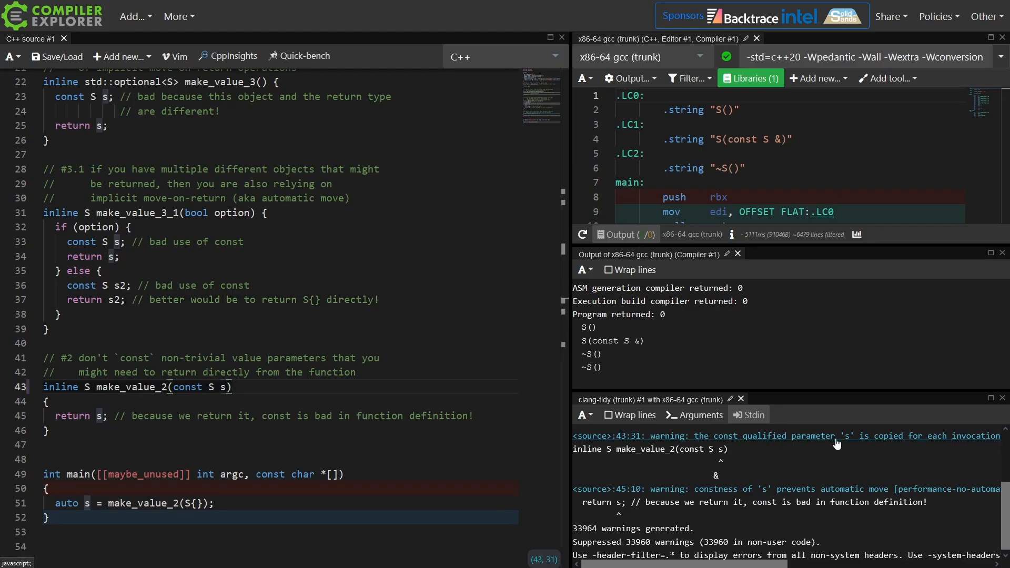
pyautogui.moveTo(772, 461)
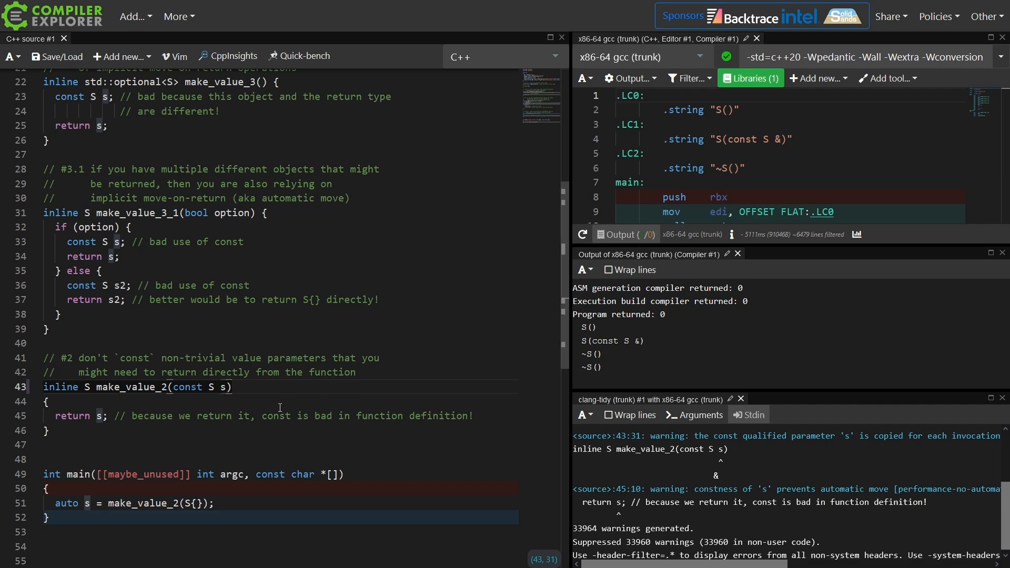
pyautogui.write('&')
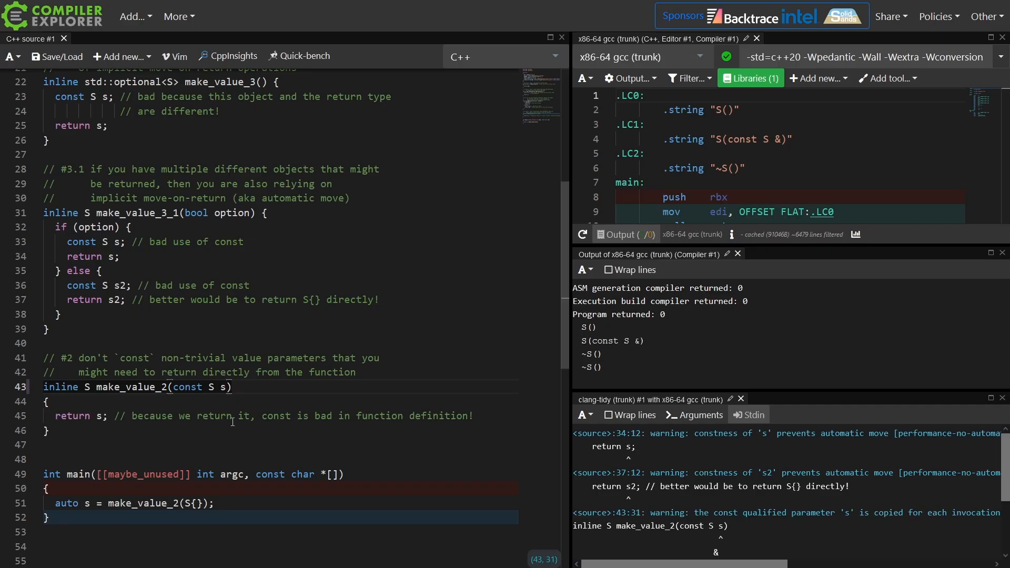
# Comment '// return statement makes this bad use of `const`' on make_value_2 and start struct Data
pyautogui.click(226, 387)
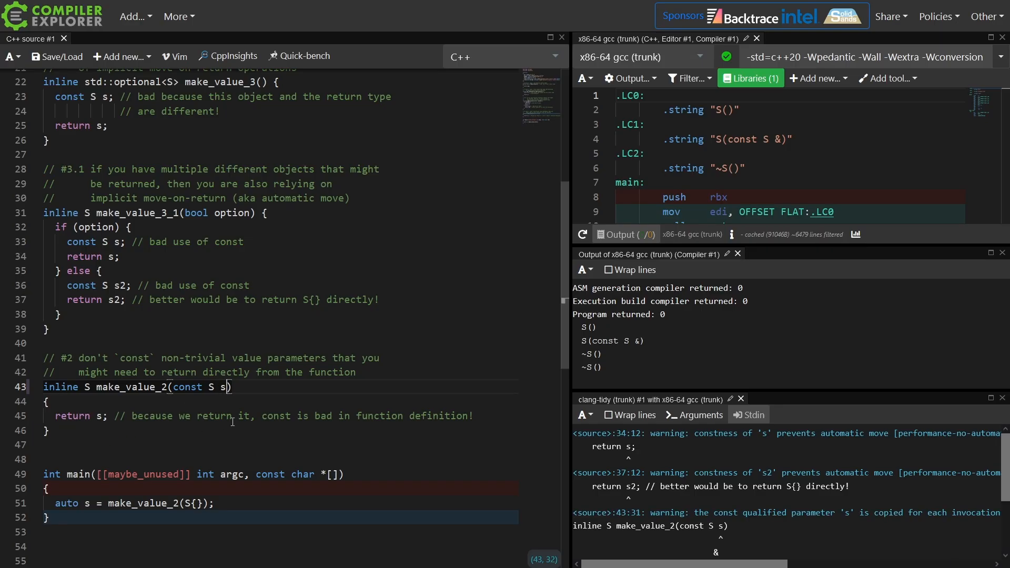
pyautogui.write('// return statement')
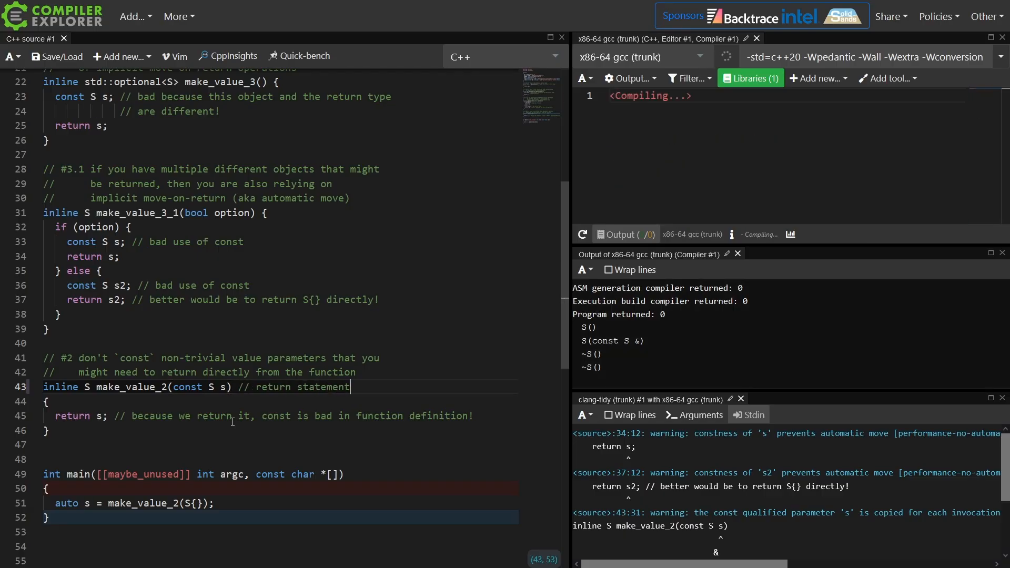
pyautogui.write('makes this bad use of `const')
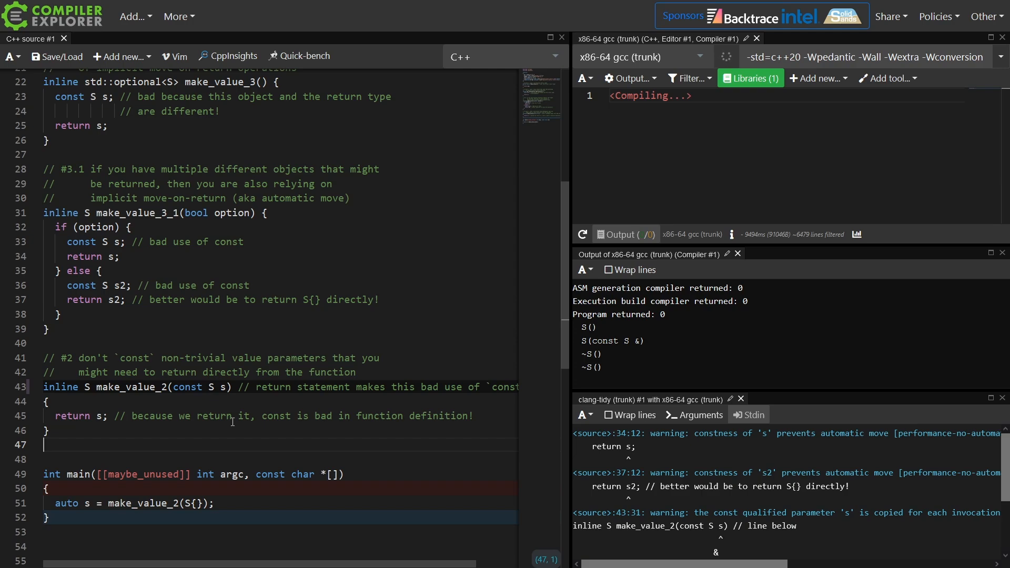
pyautogui.write('struct Data')
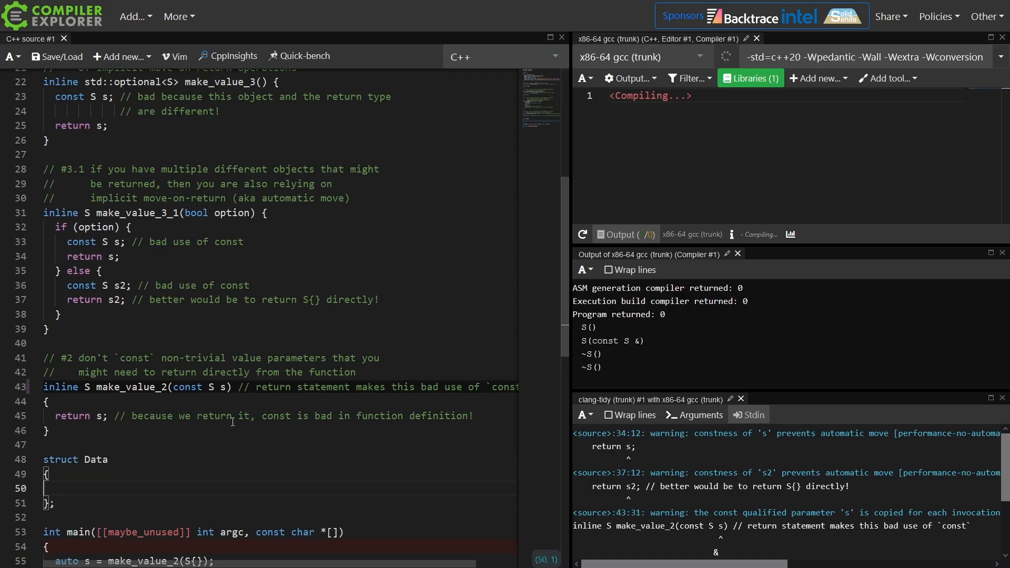
pyautogui.write('const S s;')
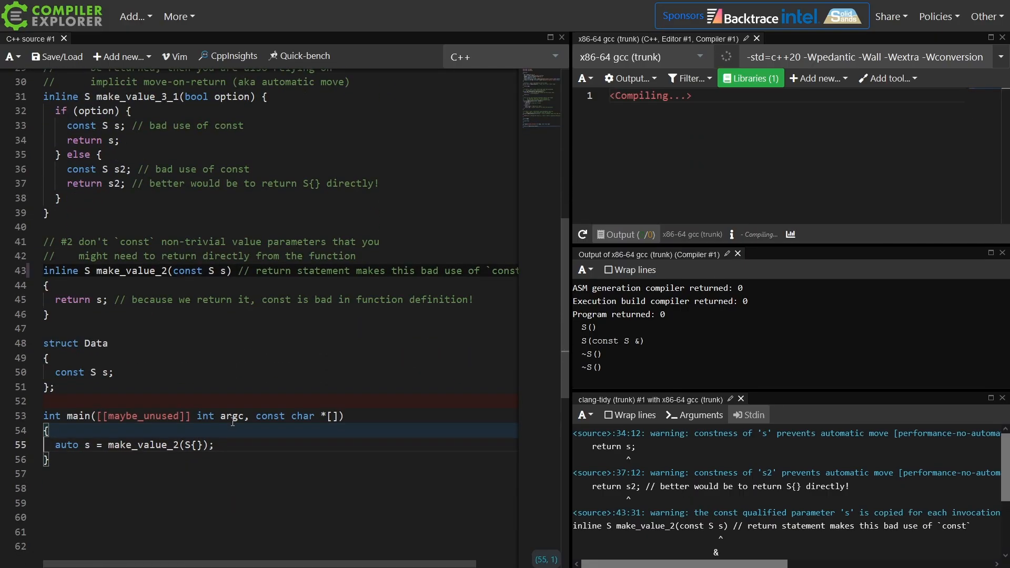
pyautogui.write('Data d;')
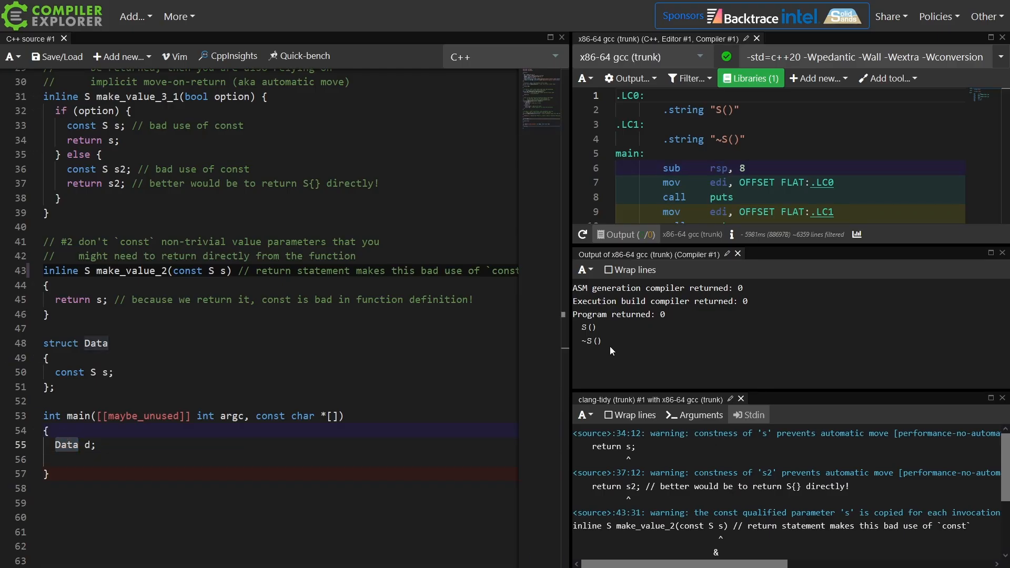
pyautogui.doubleClick(103, 373)
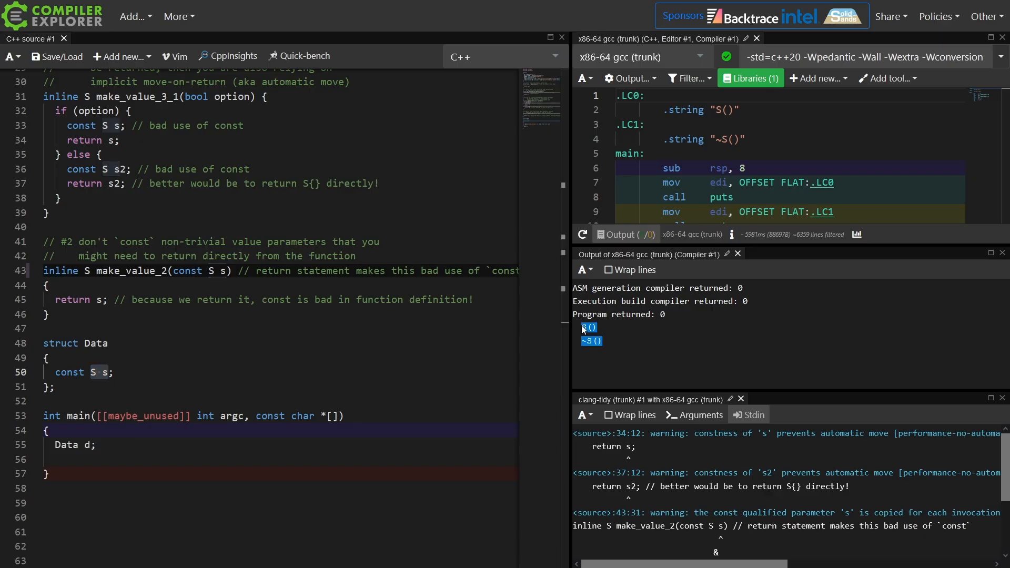
pyautogui.moveTo(631, 379)
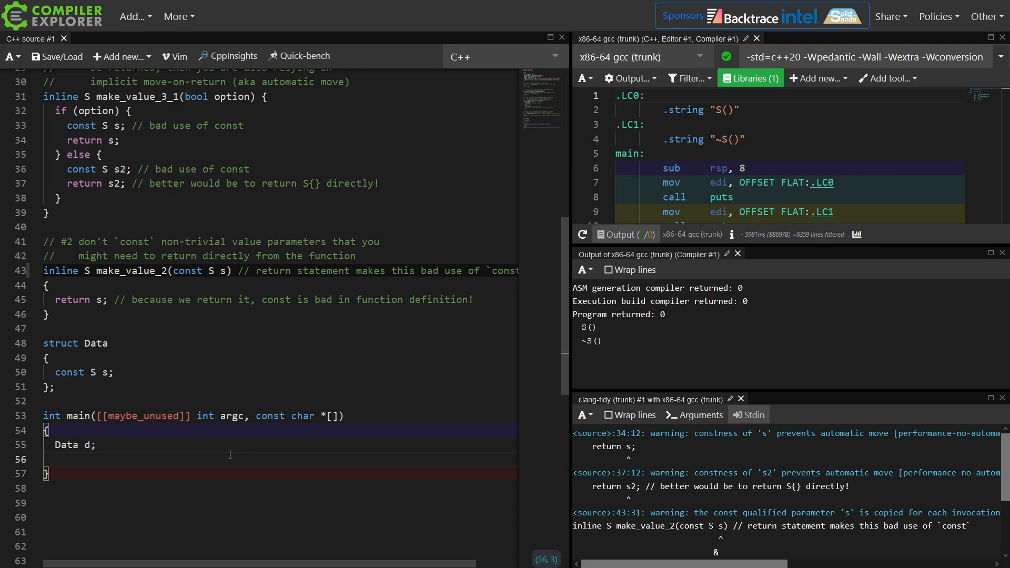
# Try 'd = Data{};' in main, then select the failing assignment line to remove it
pyautogui.write('d =')
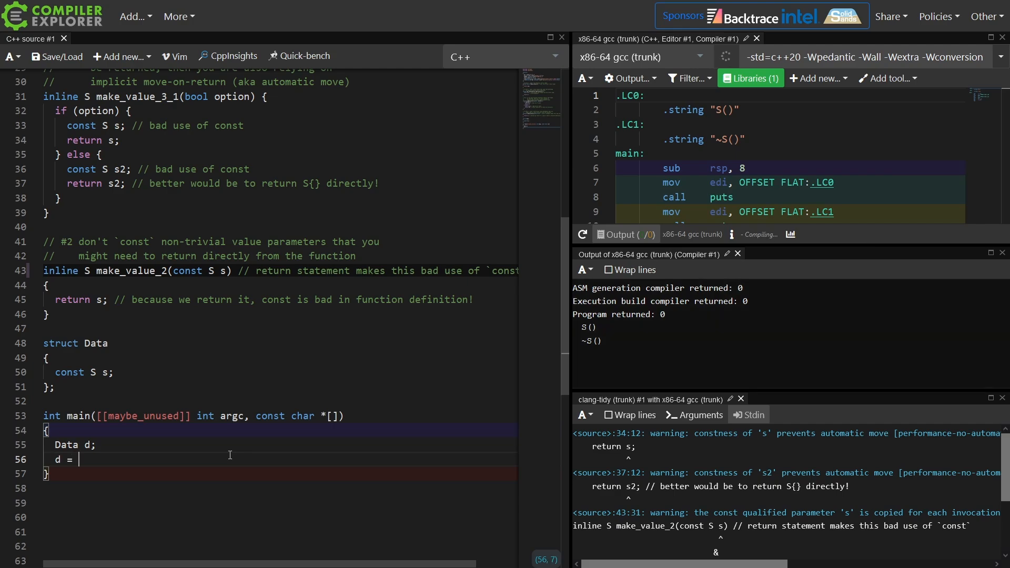
pyautogui.write('Data{}')
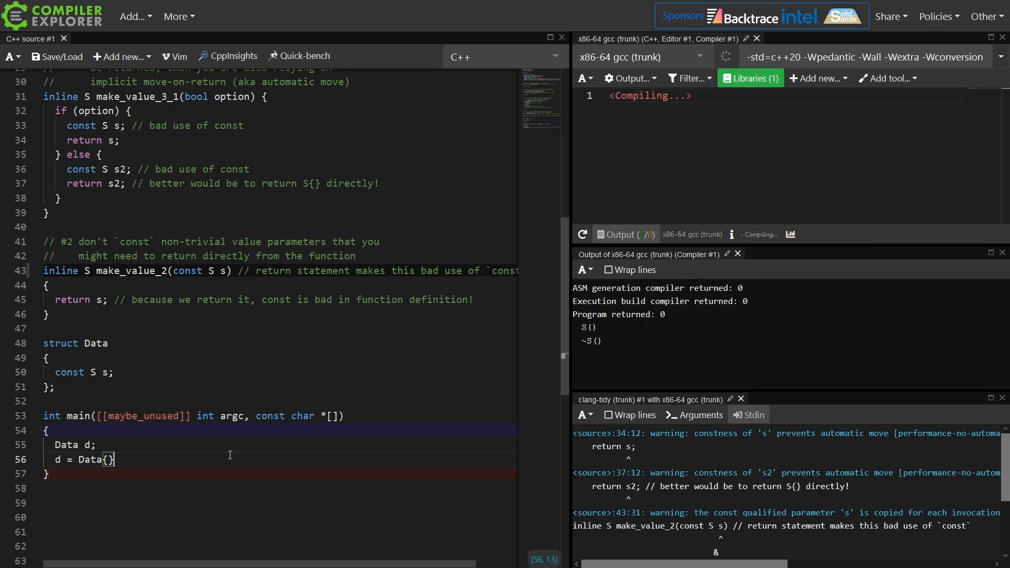
pyautogui.write(';')
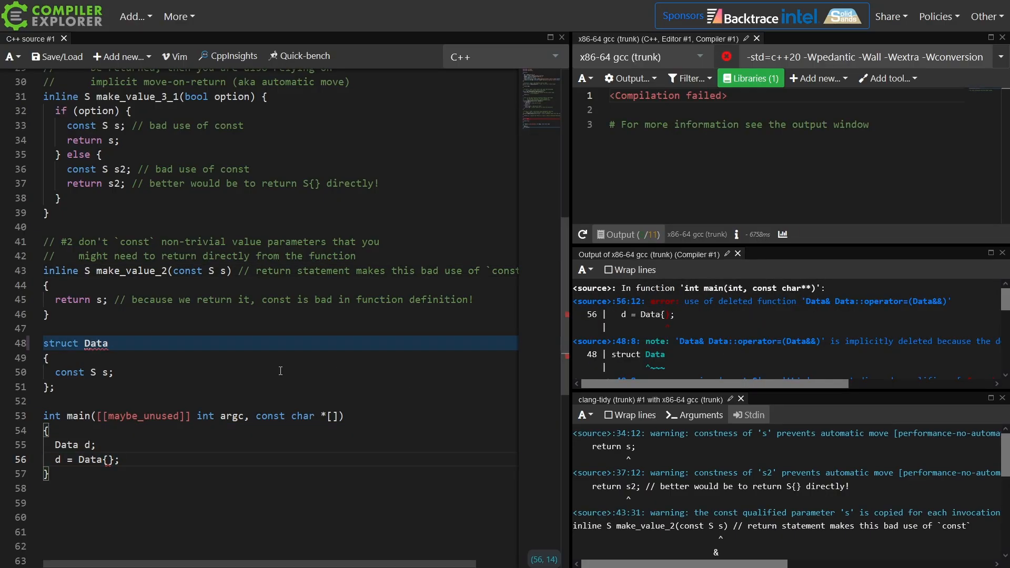
pyautogui.doubleClick(69, 372)
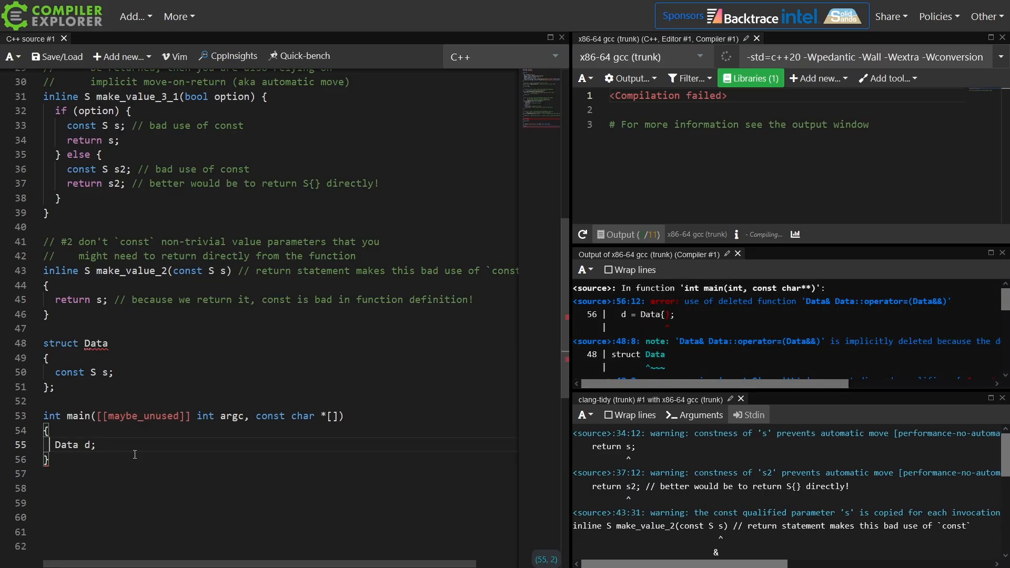
# Replace it with 'Data d2 = std::move(d);' and select the std::move(d) call
pyautogui.write('Data d2 = std::move(d);')
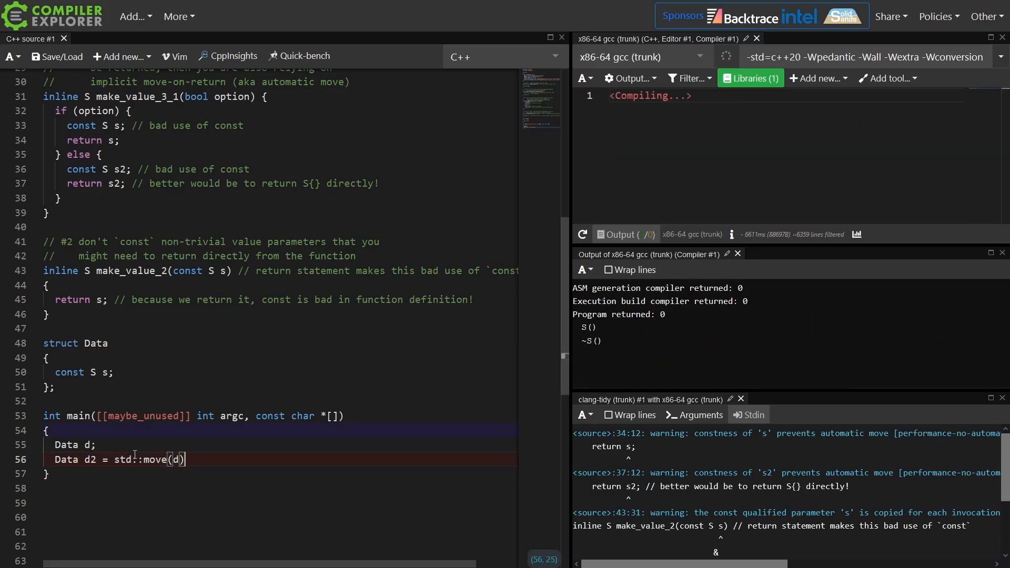
pyautogui.write(';')
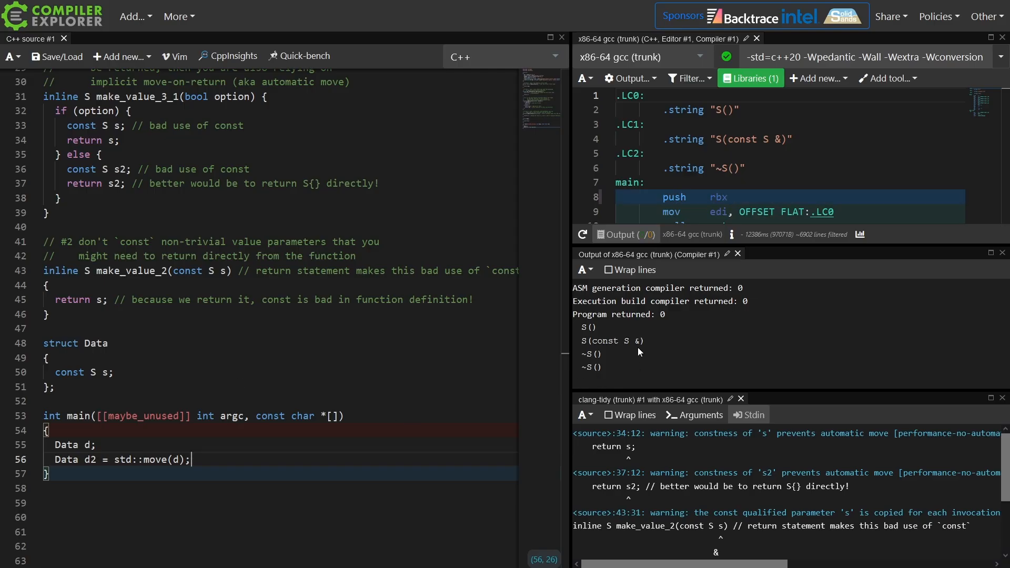
pyautogui.doubleClick(613, 341)
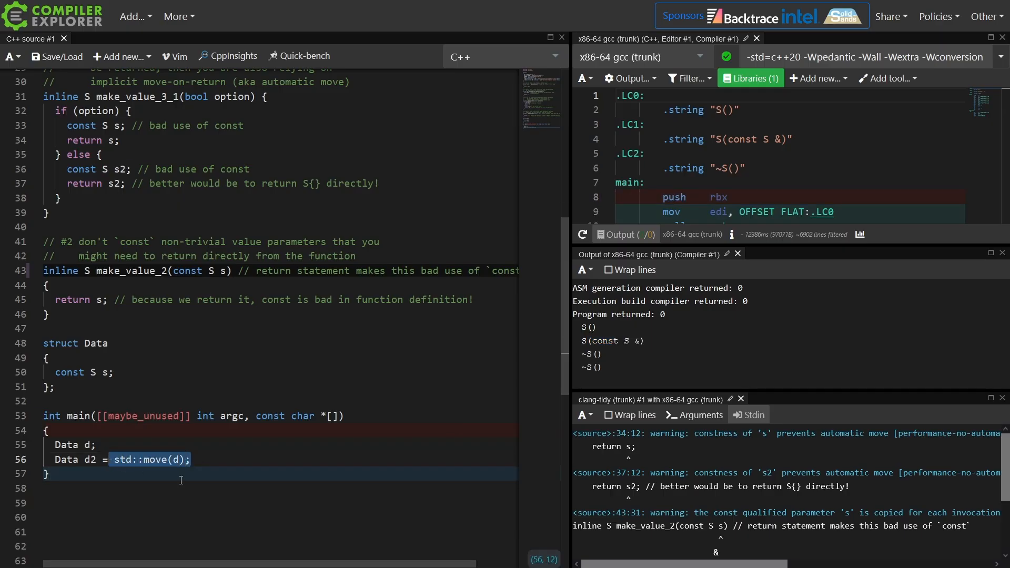
pyautogui.moveTo(209, 463)
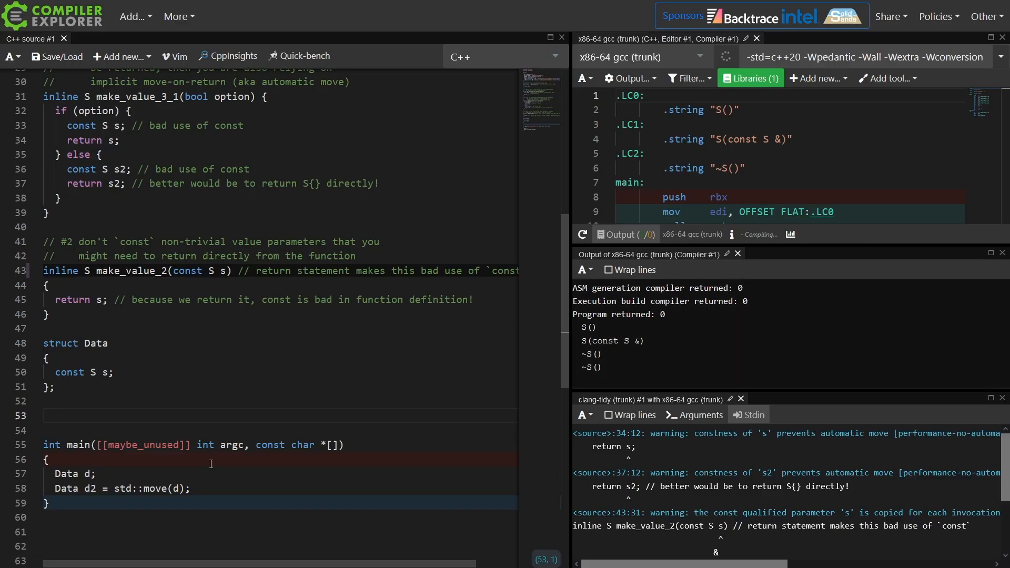
# Add struct StringData and a std::vector<StringData>, then go to its const std::string member
pyautogui.write('struct StringData')
pyautogui.write('const std::string s;')
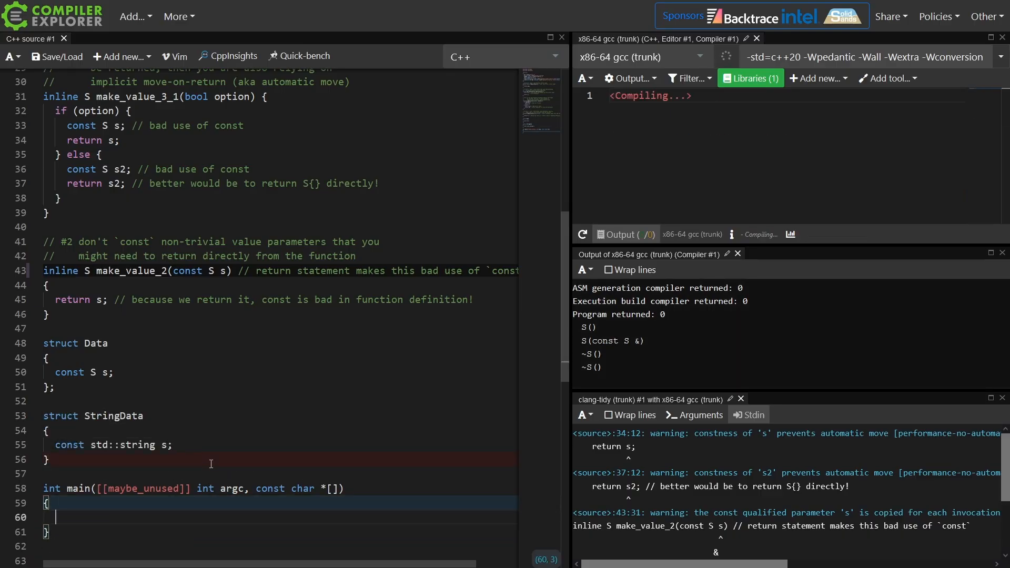
pyautogui.write('std::veco<StringData> data;')
pyautogui.write('data.emplace_back();')
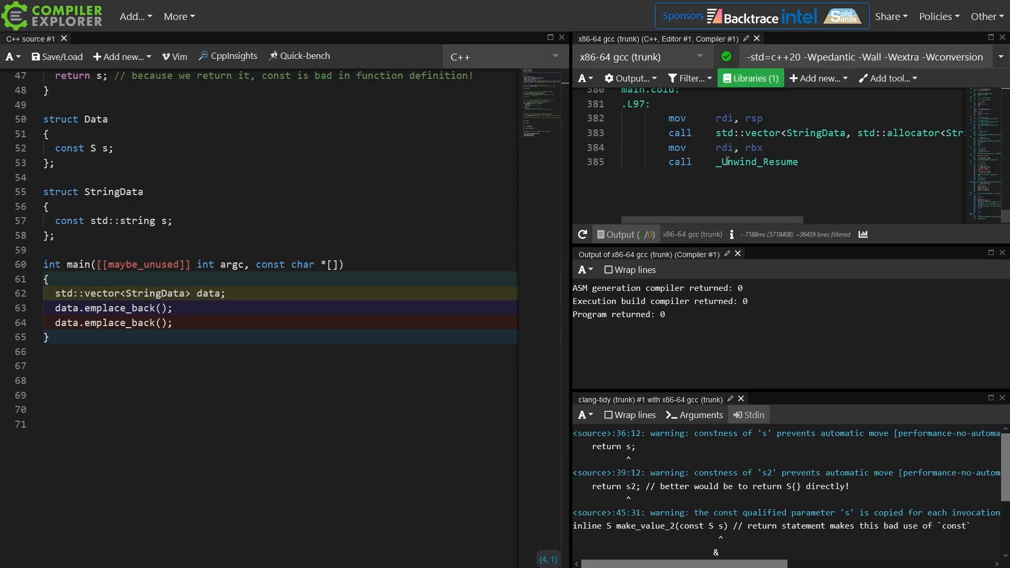
pyautogui.click(709, 161)
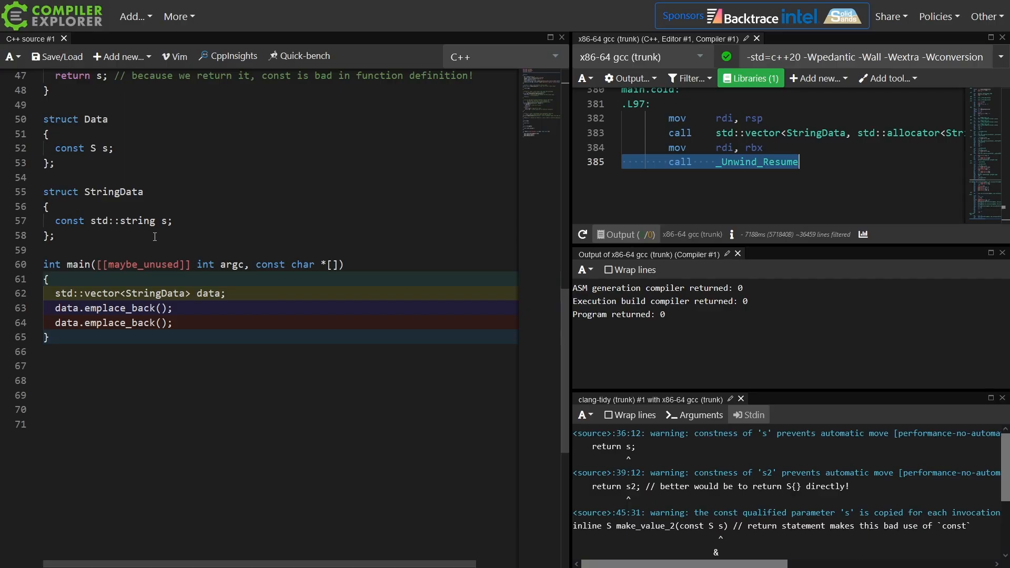
pyautogui.moveTo(75, 226)
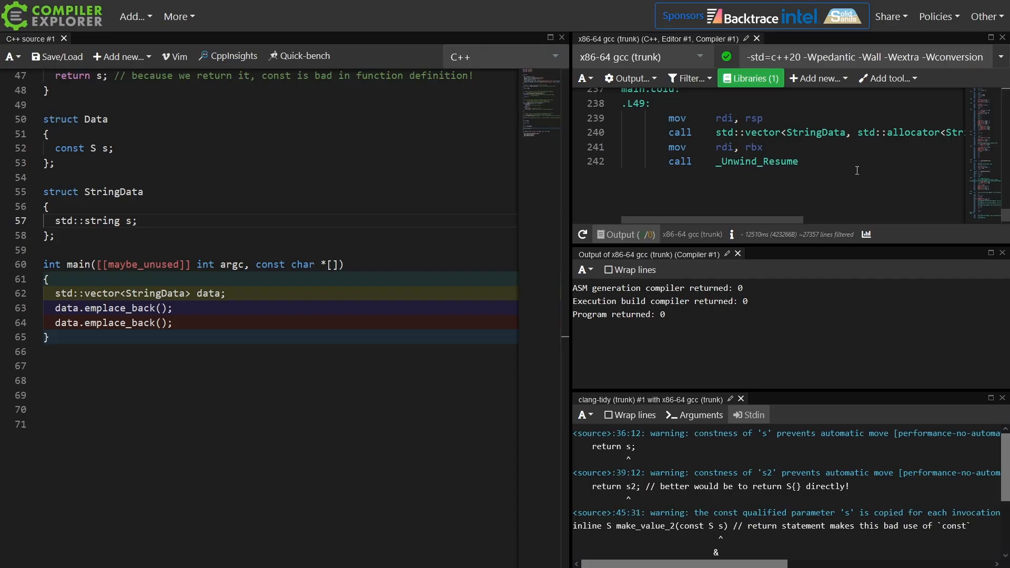
pyautogui.moveTo(636, 161)
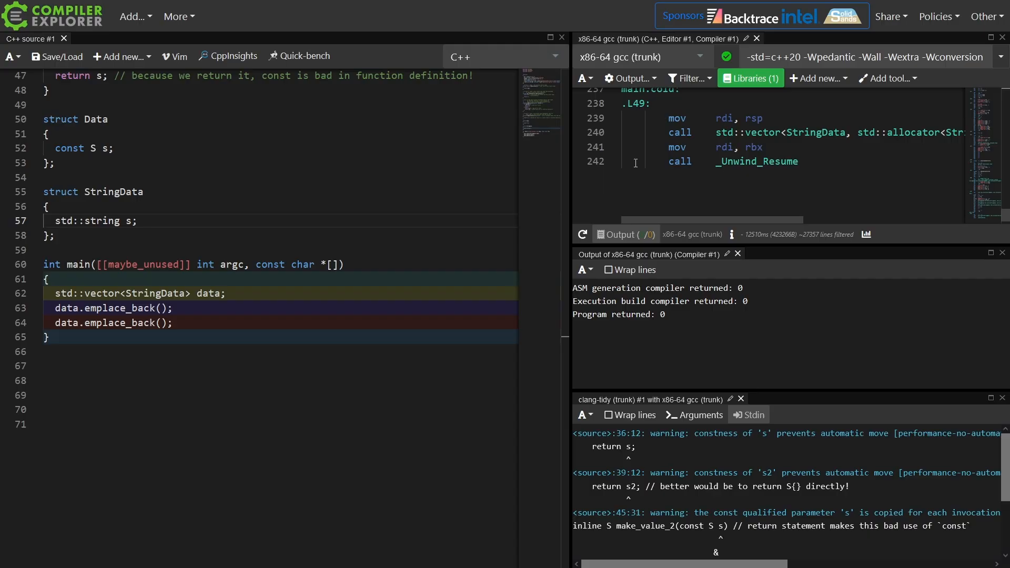
# Select StringData in main's vector type to replace it with Data
pyautogui.doubleClick(154, 293)
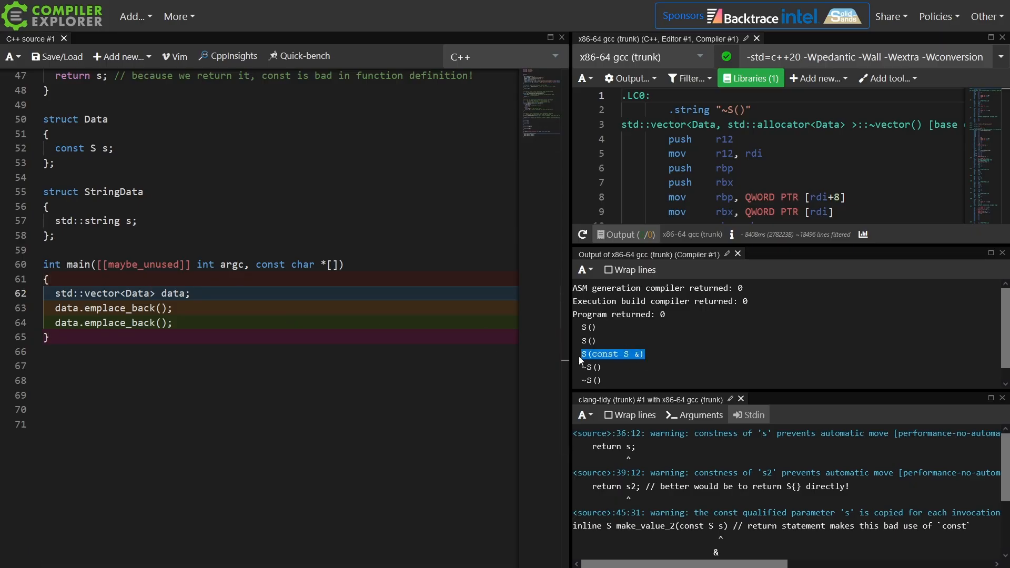
pyautogui.moveTo(610, 377)
pyautogui.write('//    it breaks')
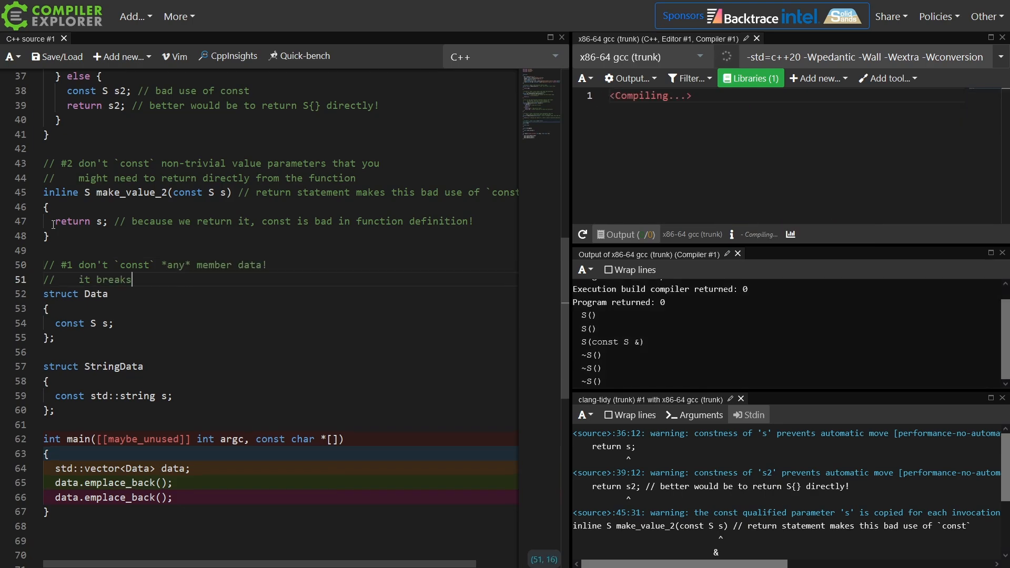
# Add comment lines on broken implicit/explicit moves, assignment, and '(you might need to write some accessors!)'
pyautogui.write('implicit and explicit moves')
pyautogui.write('//    it breaks common use cases of assignment')
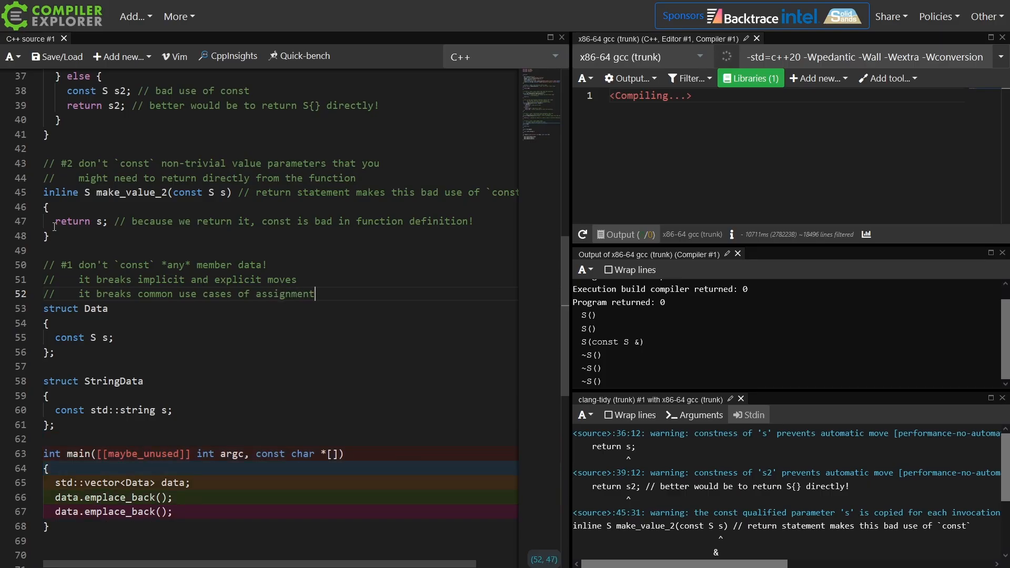
pyautogui.doubleClick(95, 309)
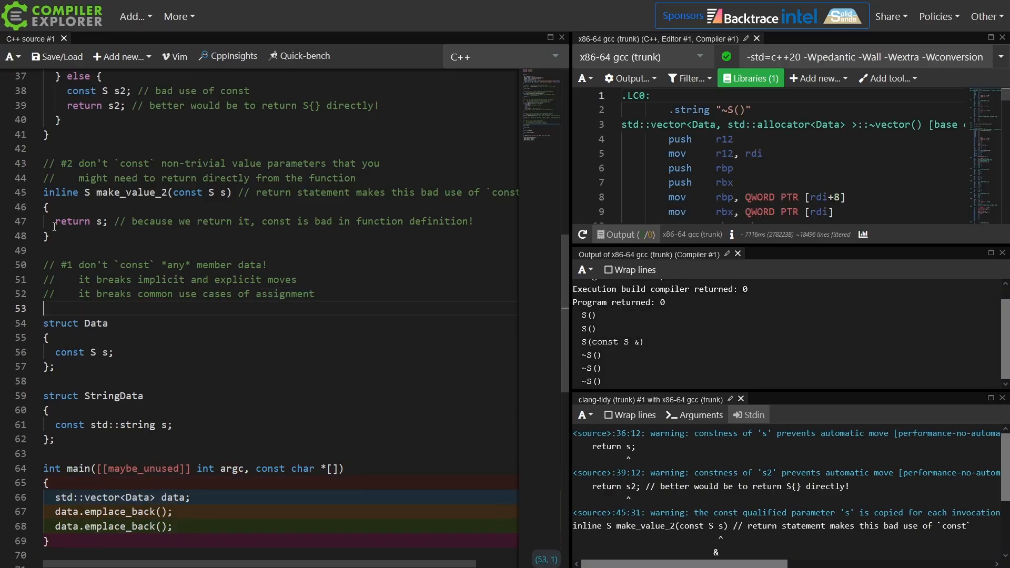
pyautogui.write('//')
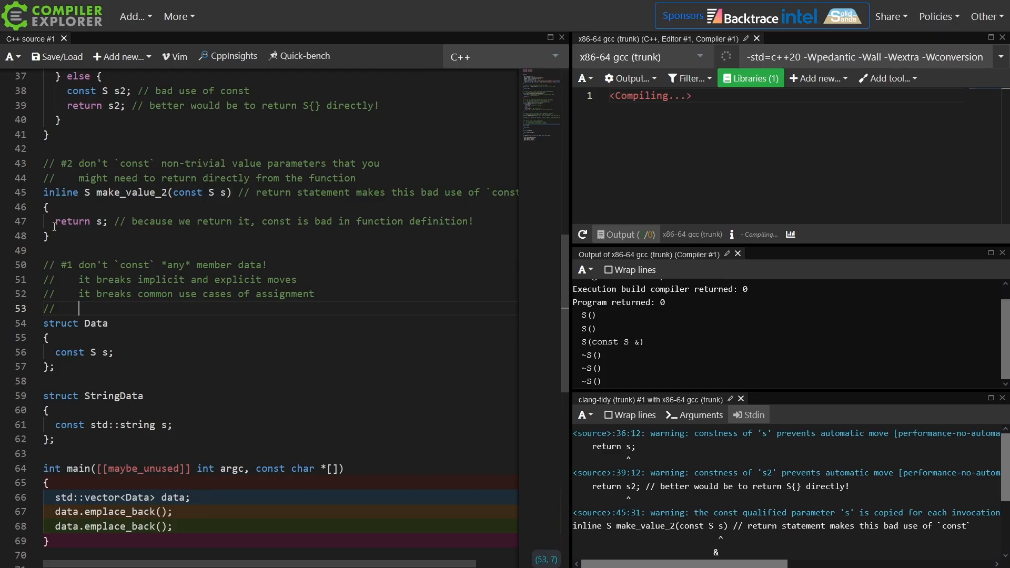
pyautogui.write('()')
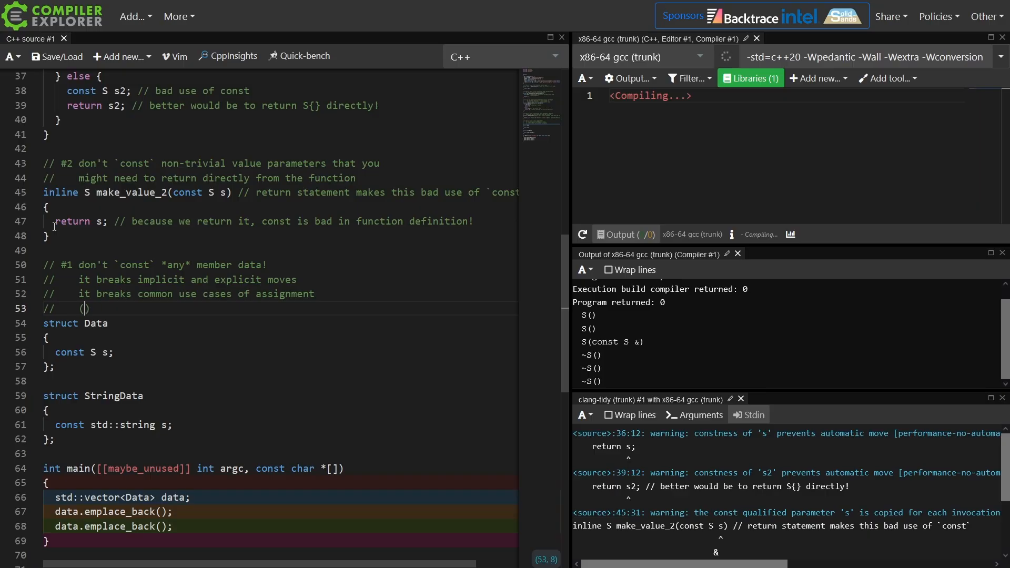
pyautogui.write('you might need to write some accessors!')
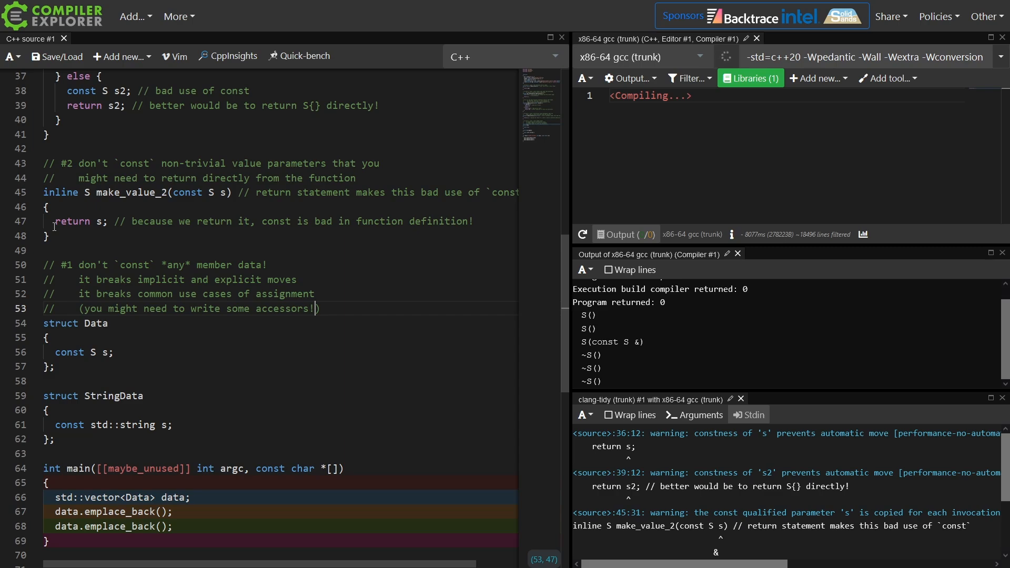
pyautogui.moveTo(155, 350)
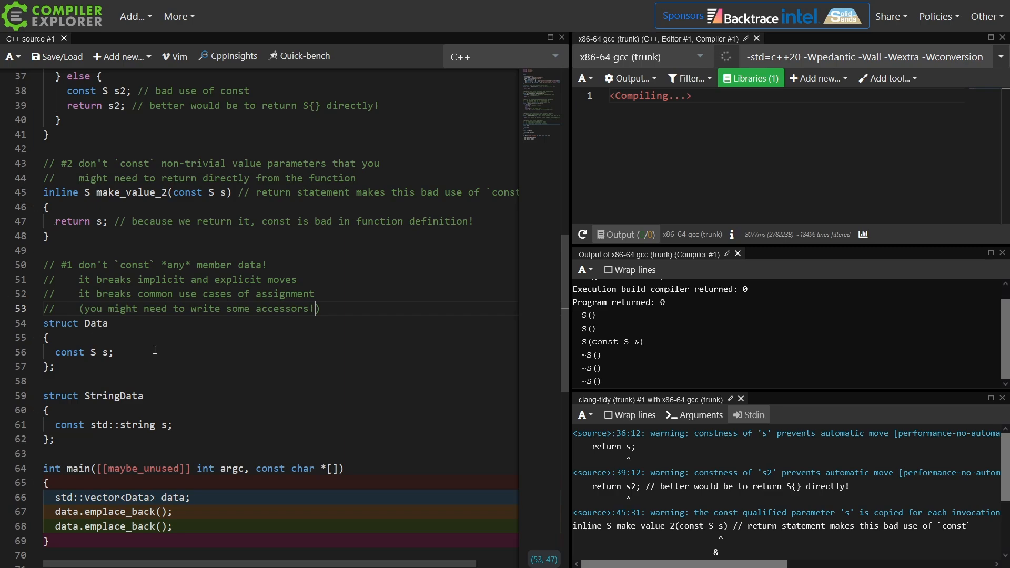